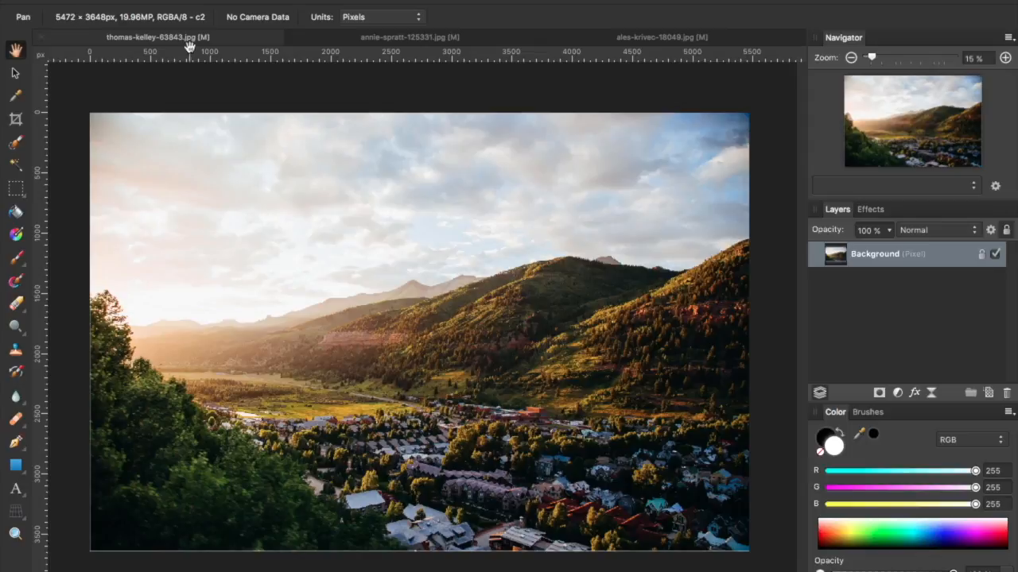
mouse_move(212, 81)
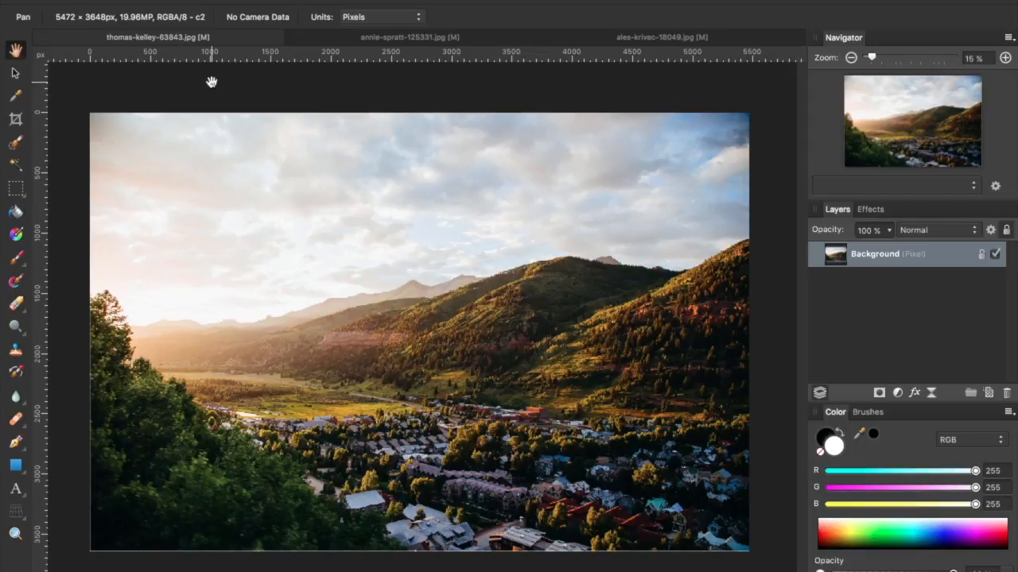
mouse_move(301, 150)
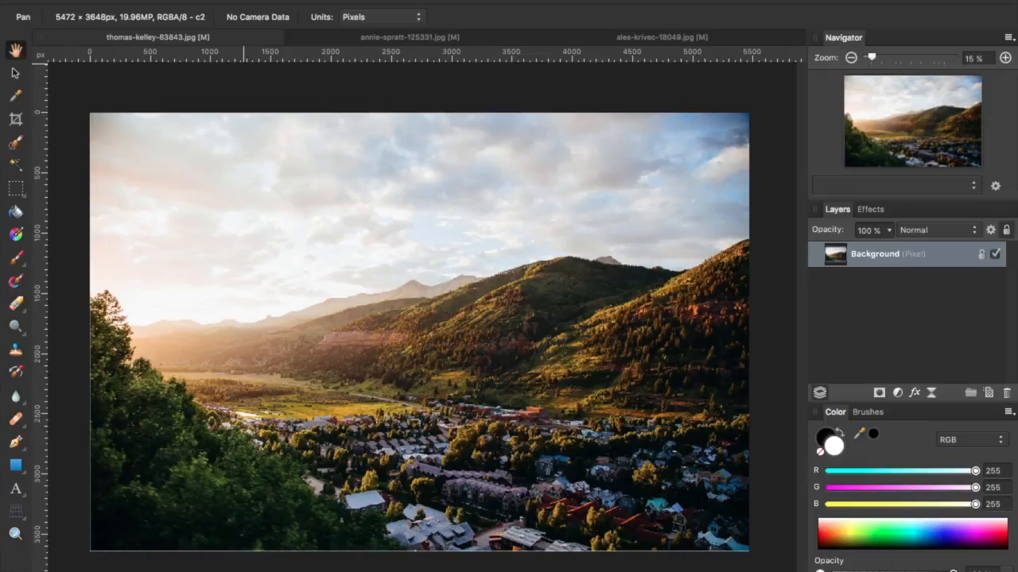
mouse_move(278, 235)
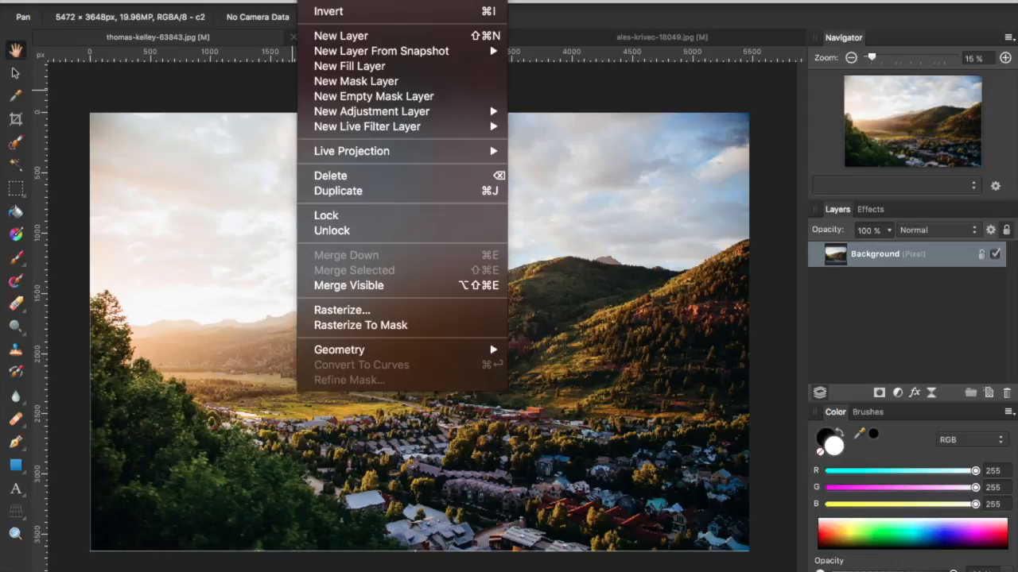
mouse_move(366, 126)
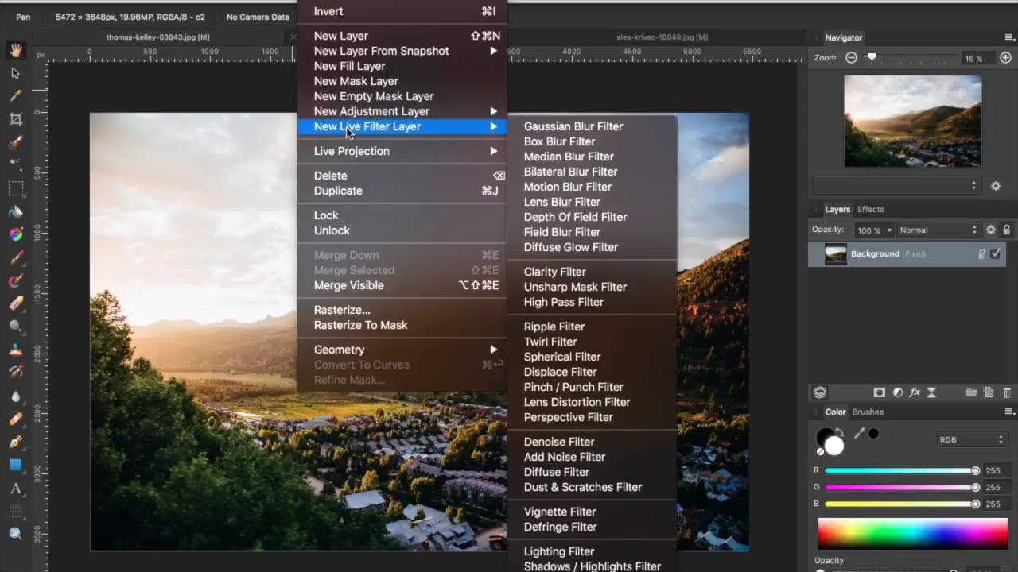
mouse_move(562, 232)
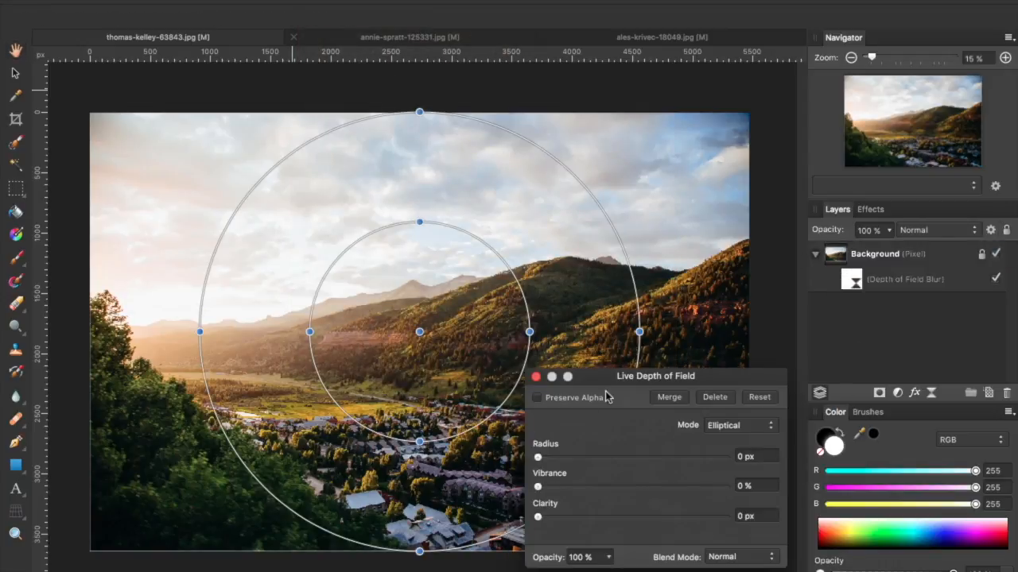
Step: Move the Live Depth of Field panel to the top-left, off the village scene
left_click_drag(655, 376, 189, 78)
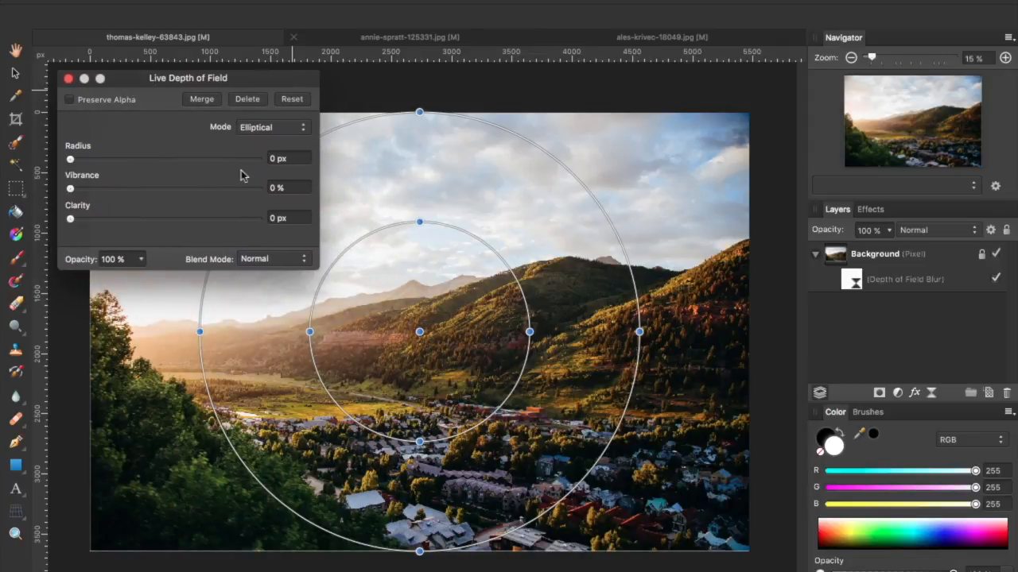
mouse_move(146, 98)
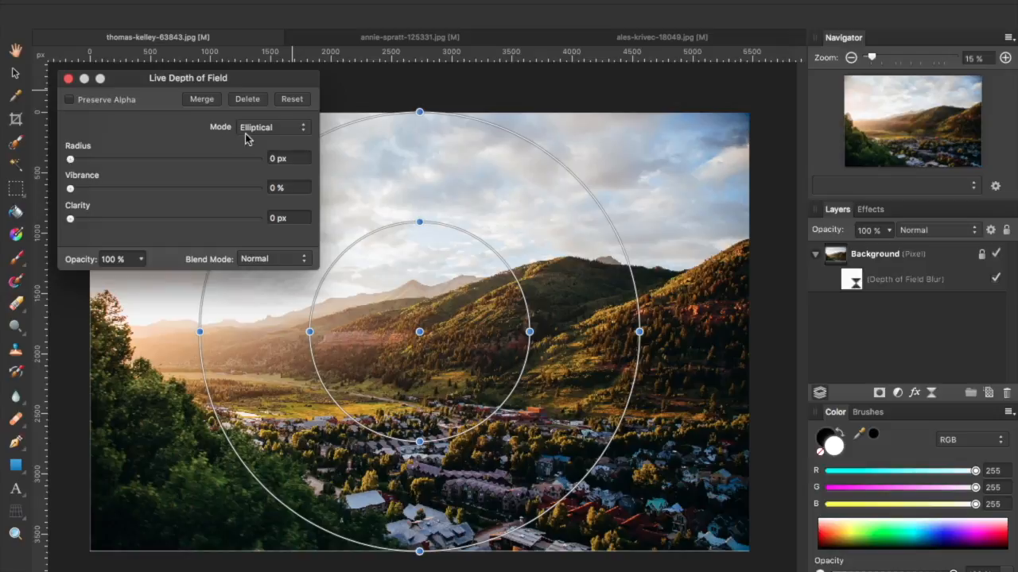
Step: Change the Live Depth of Field Mode from Elliptical to Tilt Shift
left_click(272, 127)
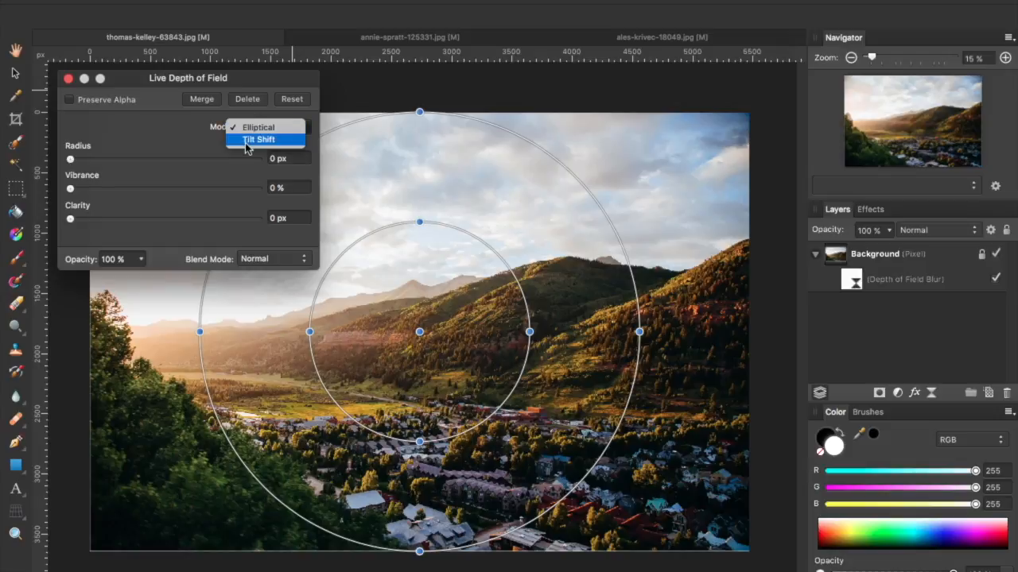
left_click(259, 139)
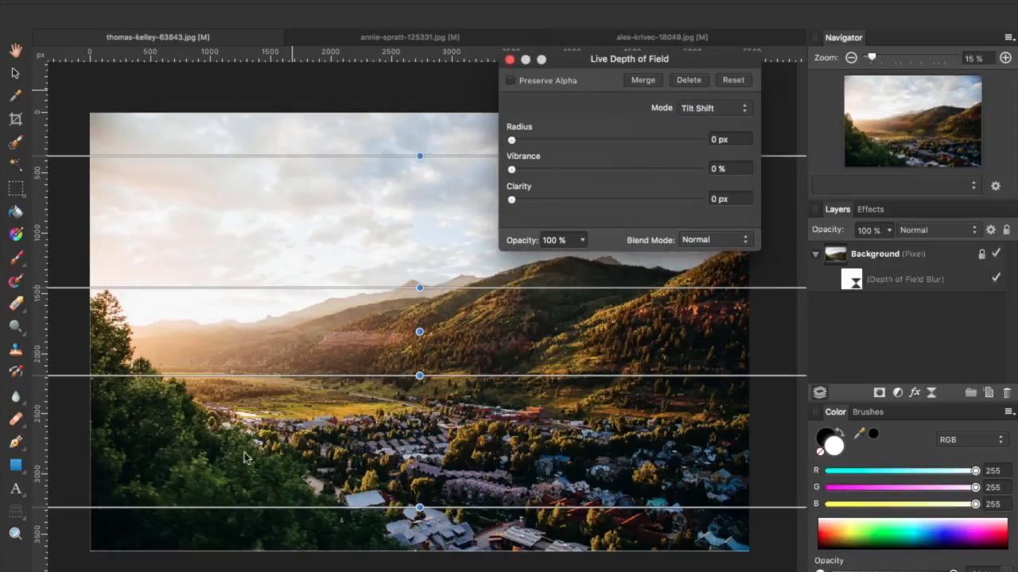
mouse_move(431, 451)
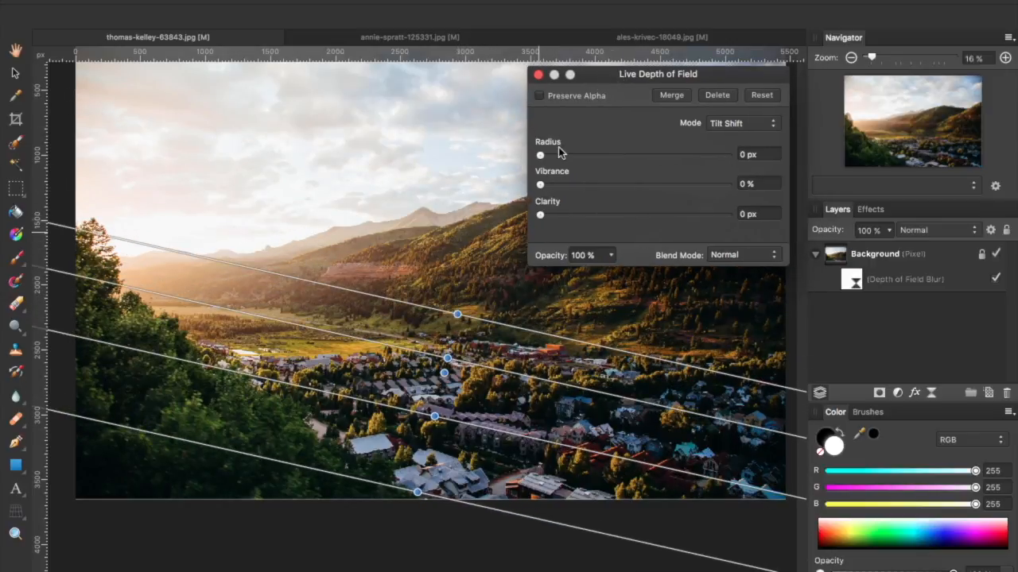
Step: Raise the tilt-shift blur Radius slider to about 17.5 px
left_click_drag(540, 154, 560, 155)
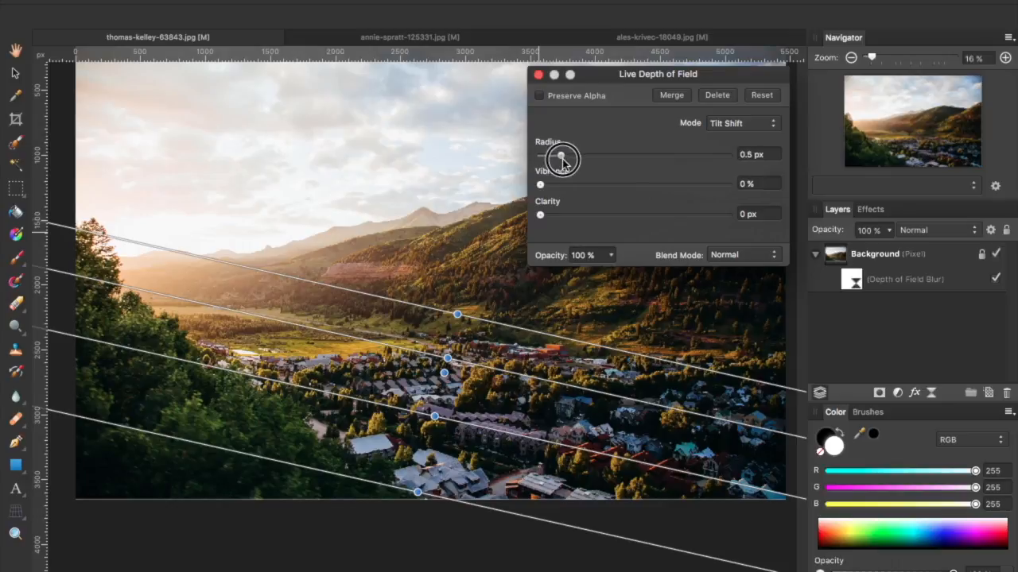
left_click_drag(563, 155, 636, 156)
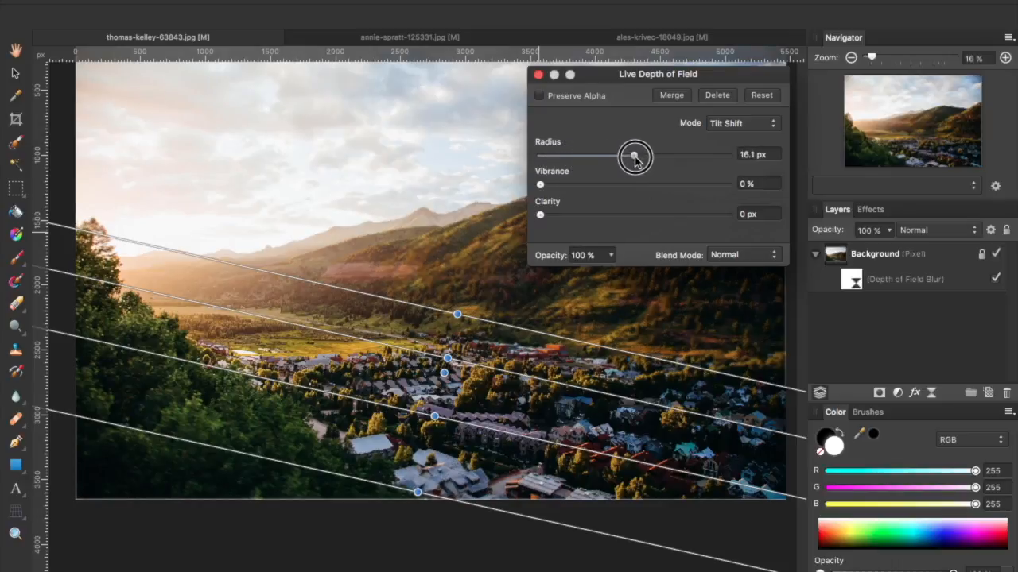
left_click_drag(634, 155, 637, 155)
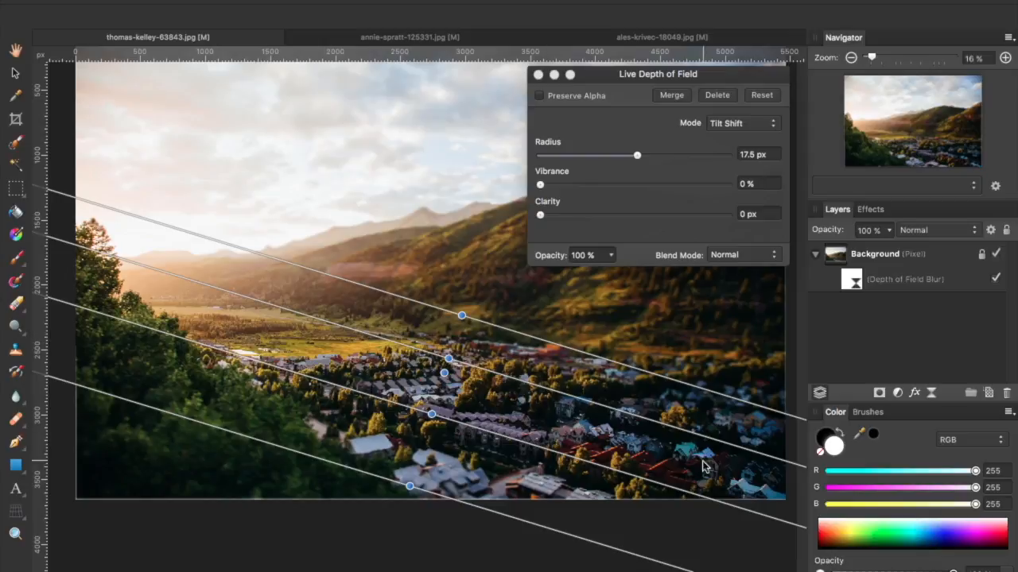
mouse_move(213, 380)
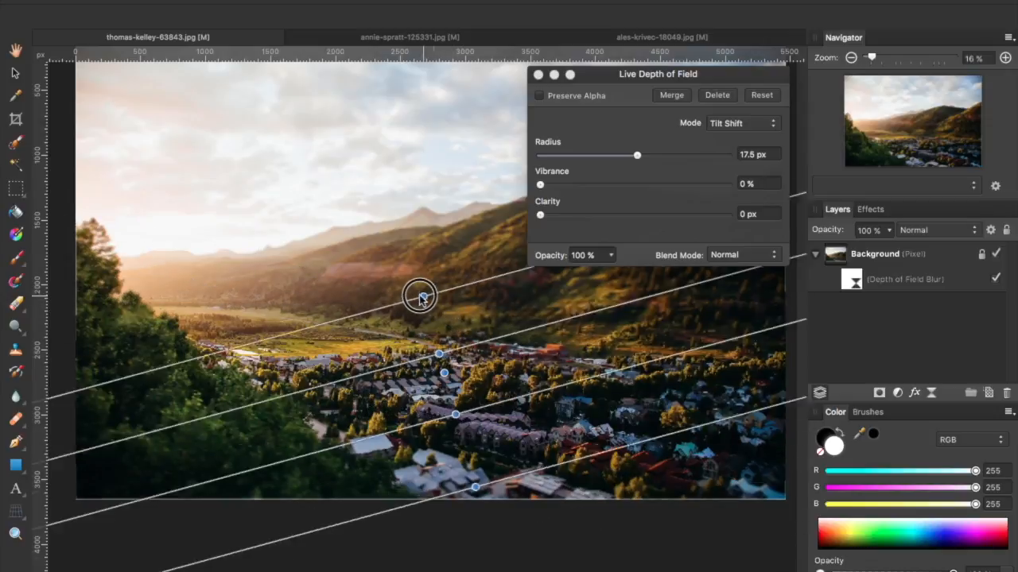
Step: Rotate the focus band to a gentler diagonal and reposition its blur edges over the village
left_click_drag(420, 295, 480, 310)
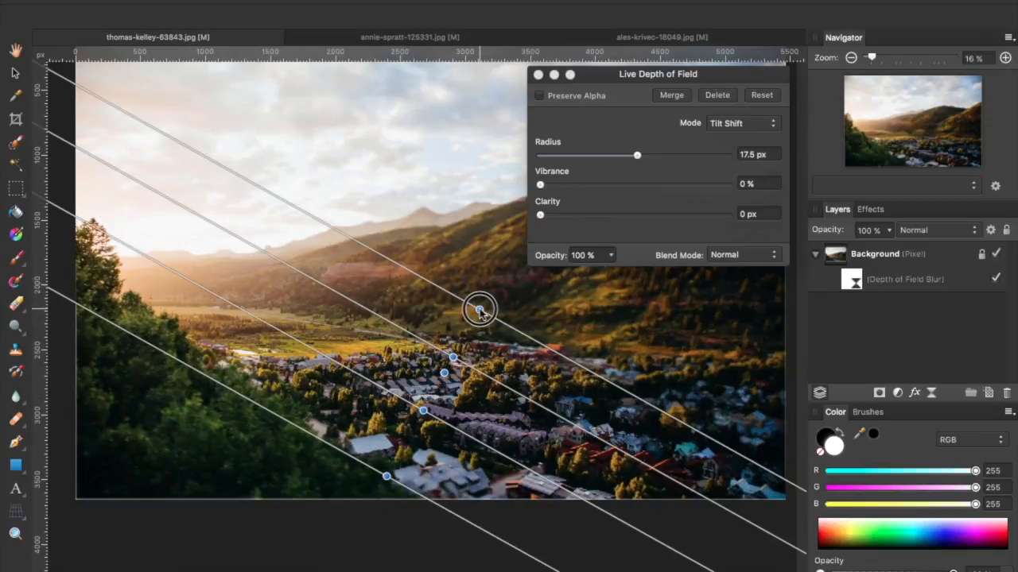
left_click_drag(480, 309, 474, 274)
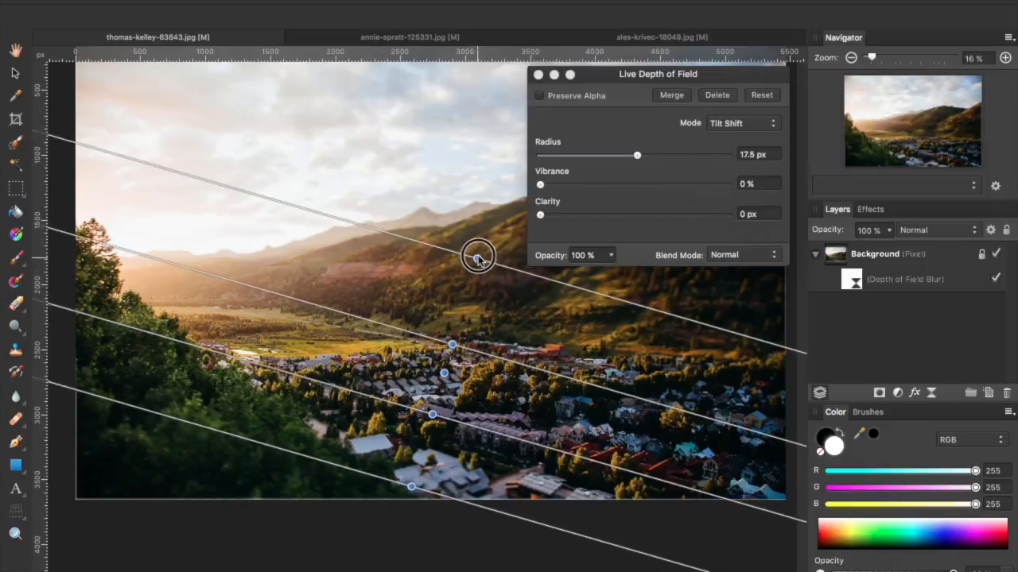
left_click_drag(478, 257, 459, 293)
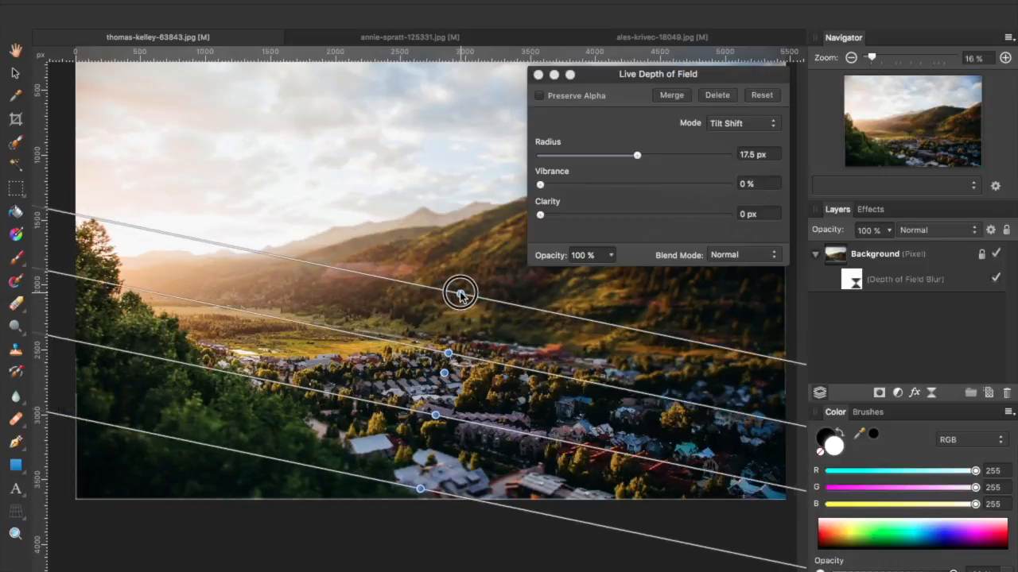
left_click_drag(460, 292, 454, 346)
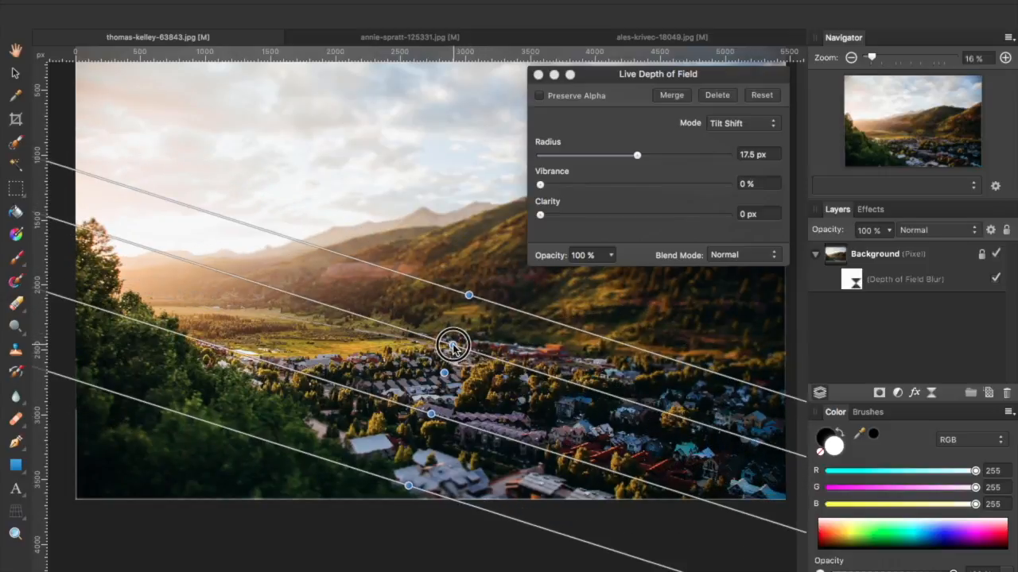
left_click_drag(454, 345, 429, 417)
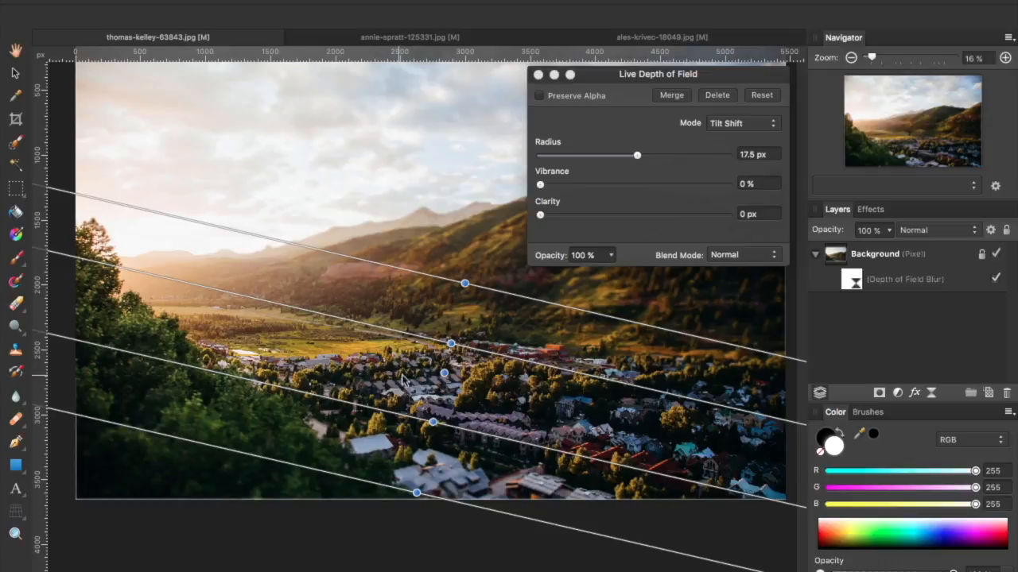
mouse_move(441, 376)
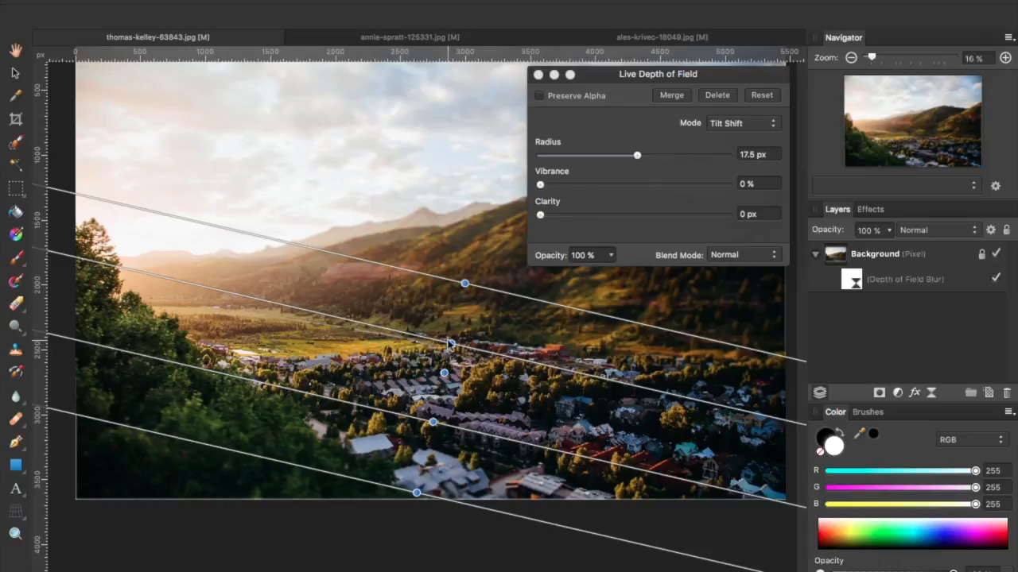
mouse_move(592, 85)
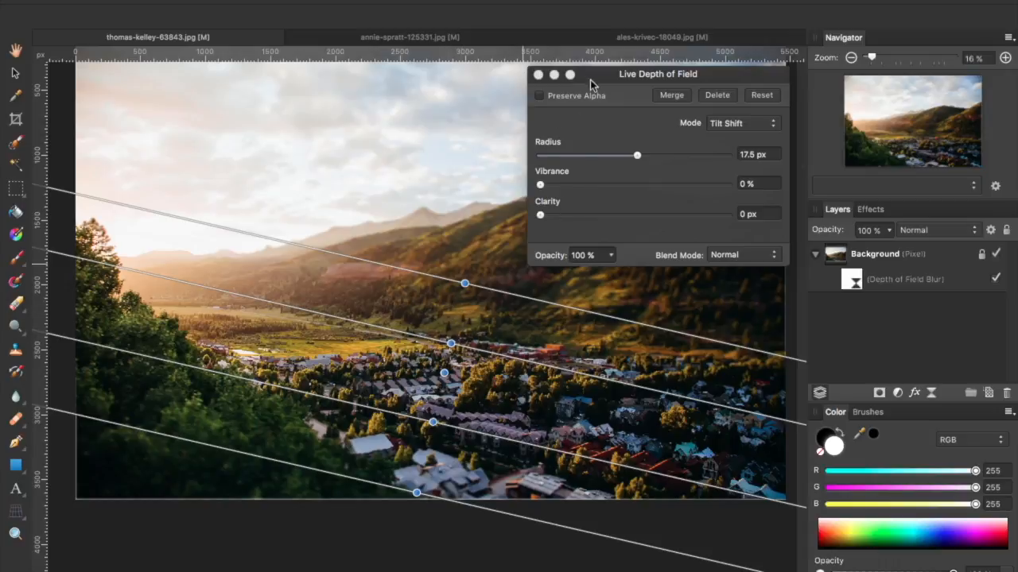
mouse_move(612, 86)
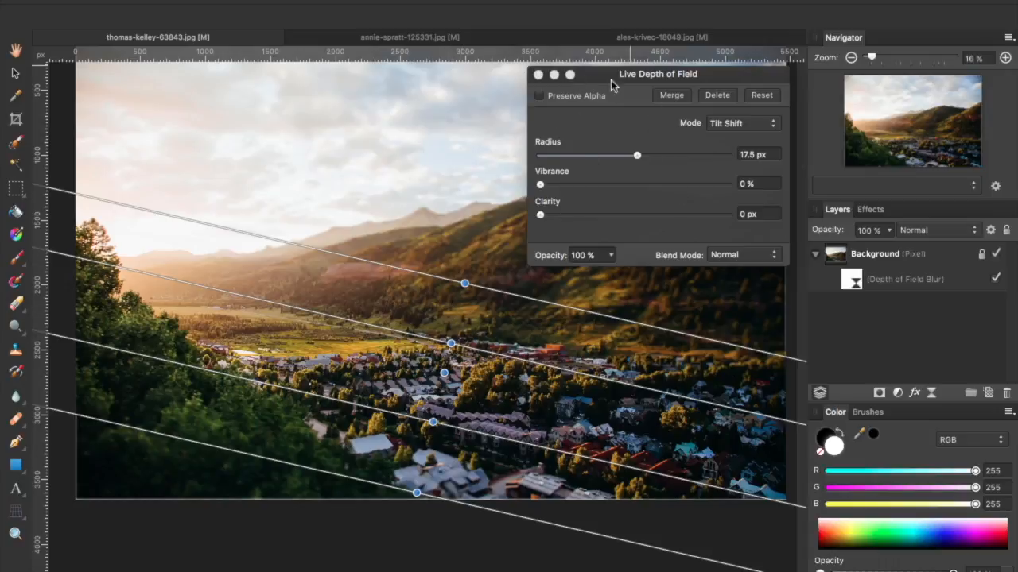
Step: Increase the blur radius to 31.5 px and set vibrance to 50%
left_click_drag(636, 155, 654, 156)
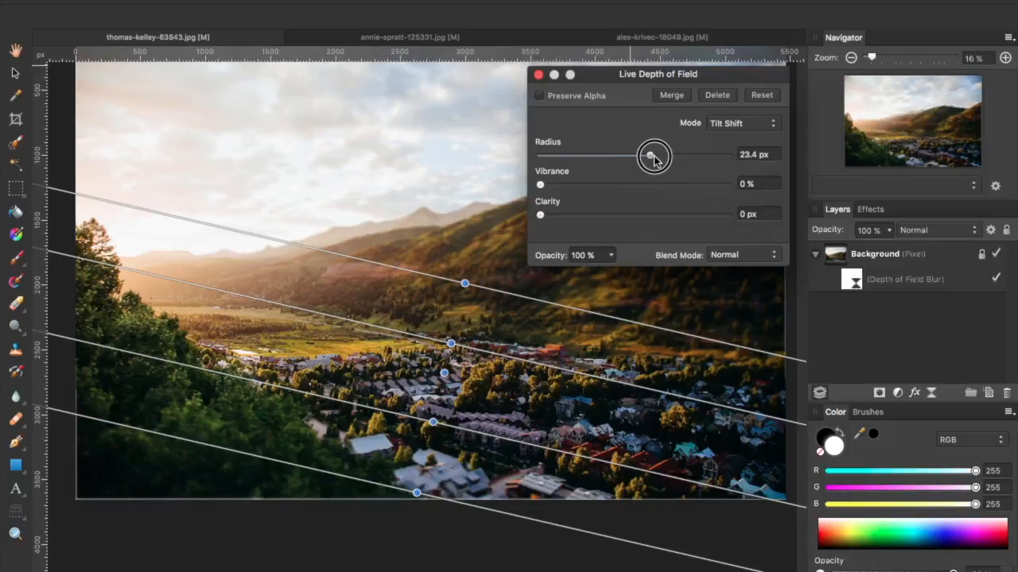
left_click_drag(653, 154, 667, 155)
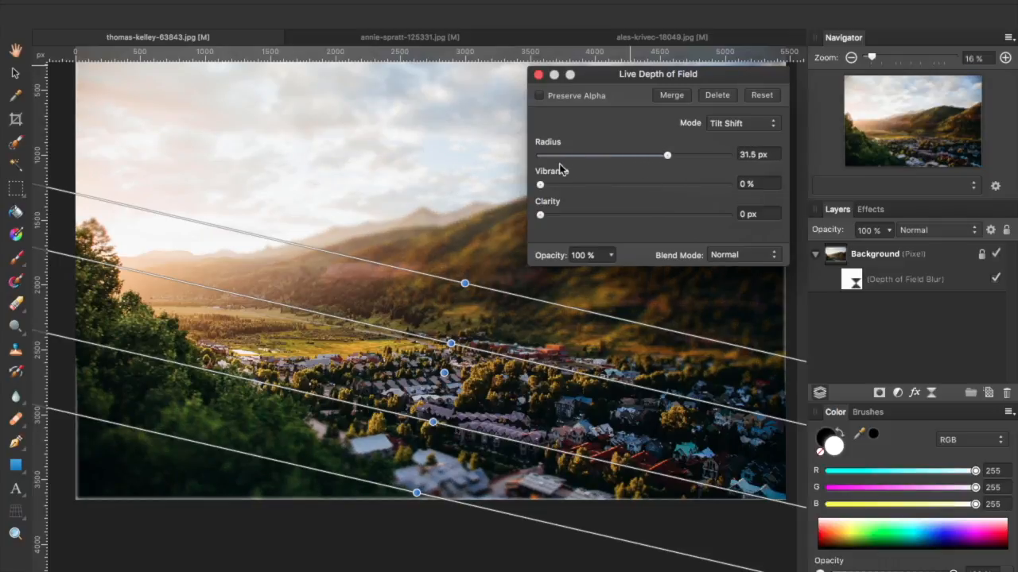
left_click_drag(540, 184, 599, 184)
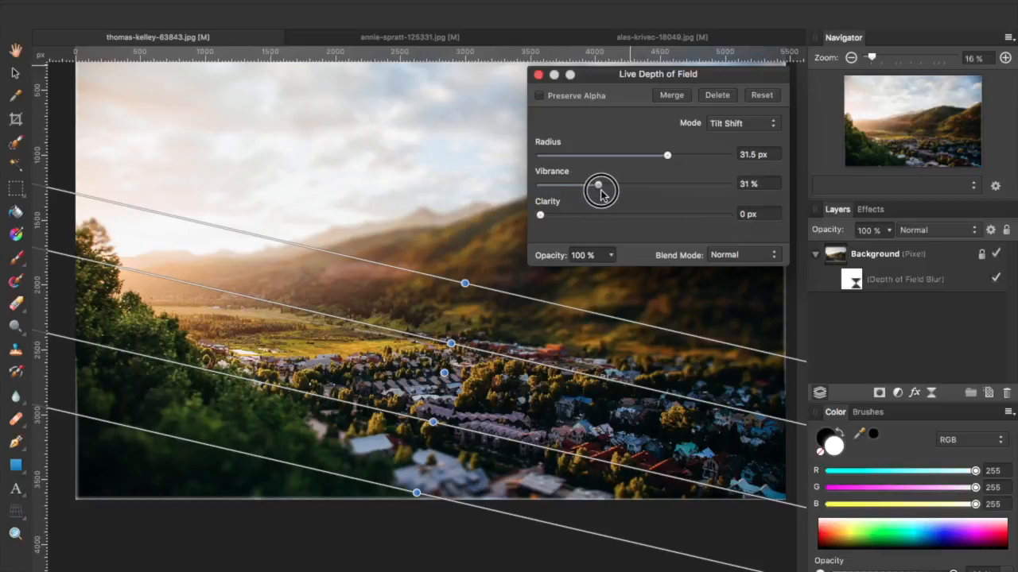
left_click_drag(598, 185, 624, 185)
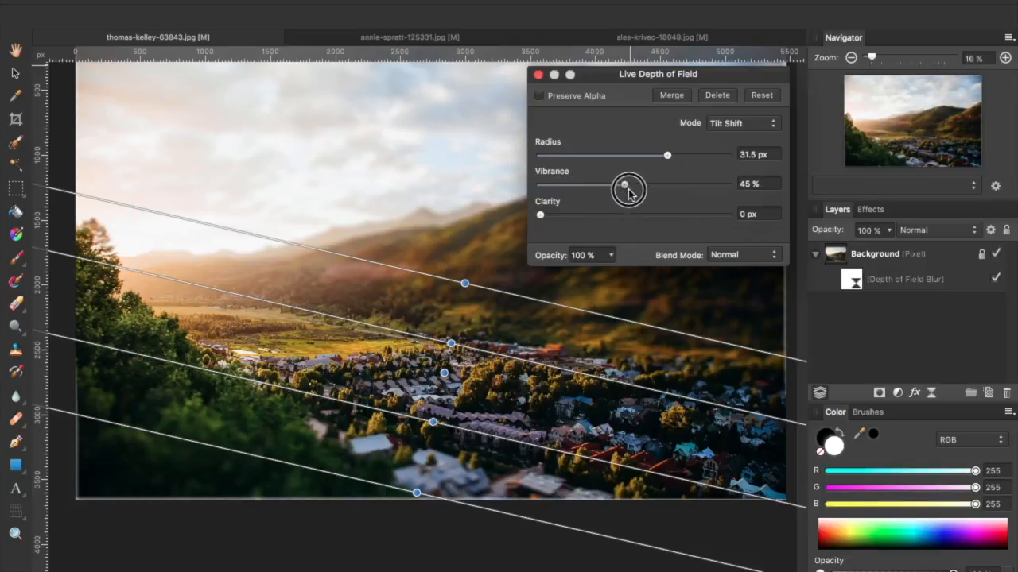
left_click_drag(624, 186, 648, 186)
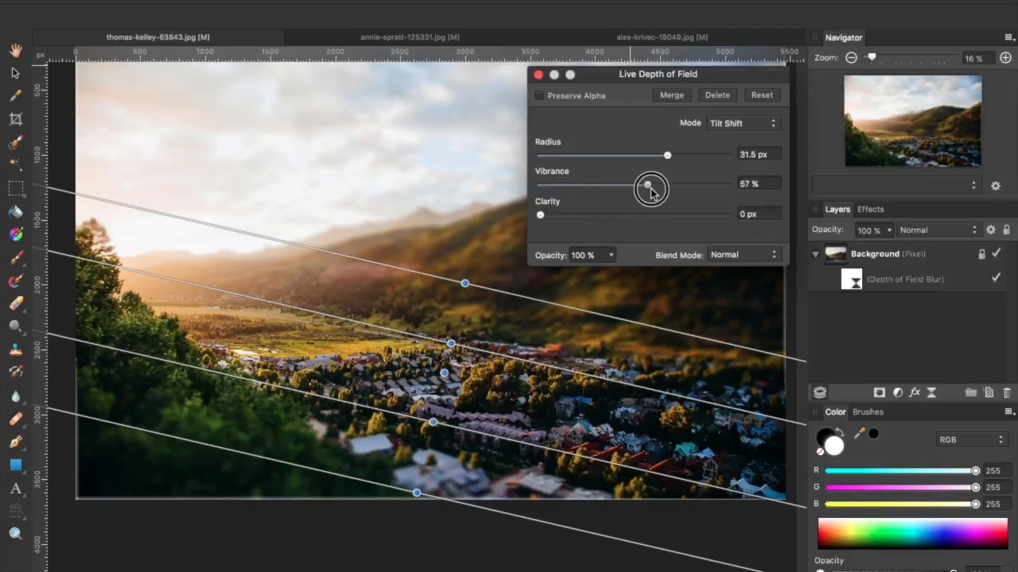
left_click_drag(648, 185, 642, 185)
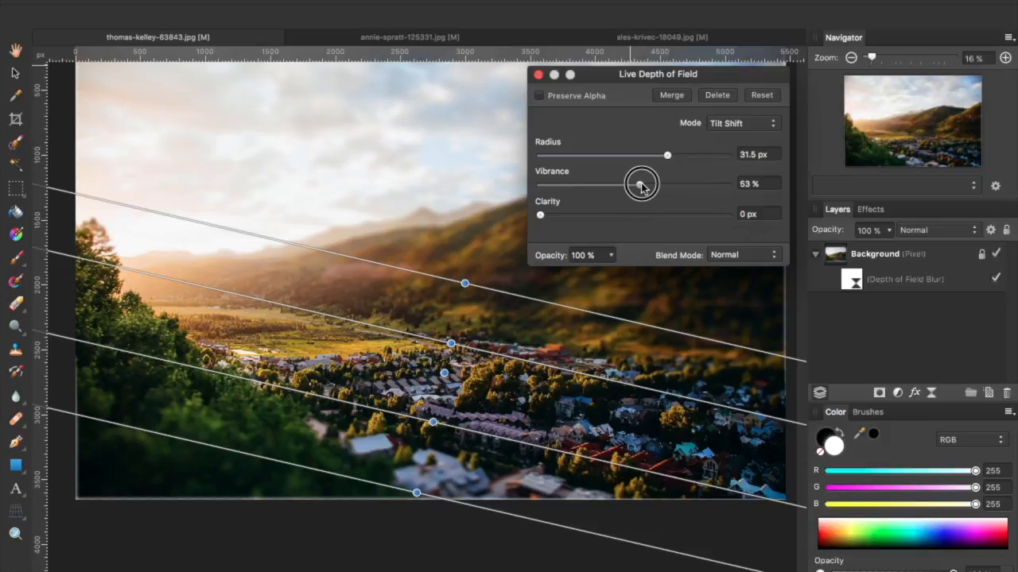
left_click_drag(642, 185, 636, 184)
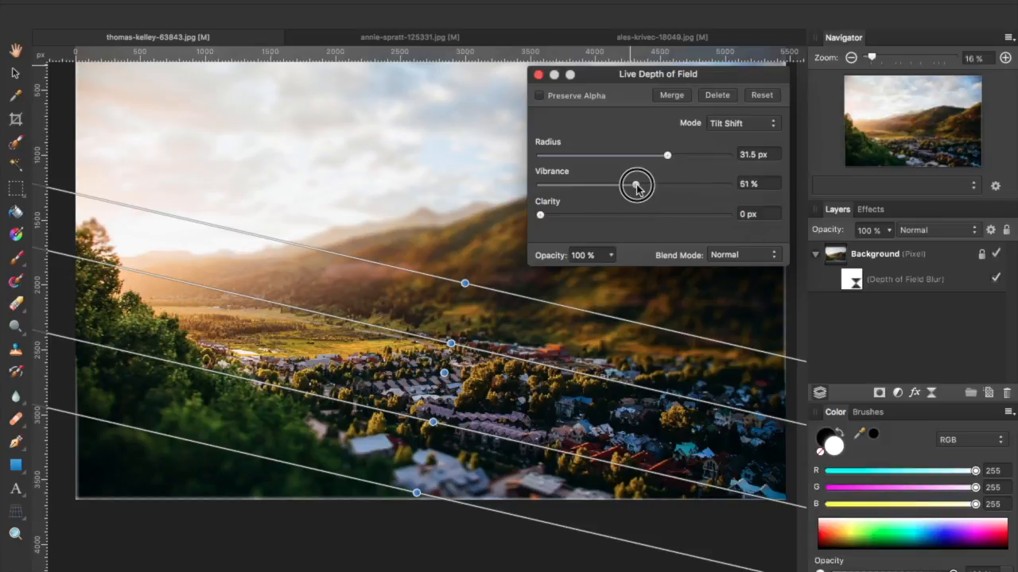
left_click_drag(636, 185, 634, 185)
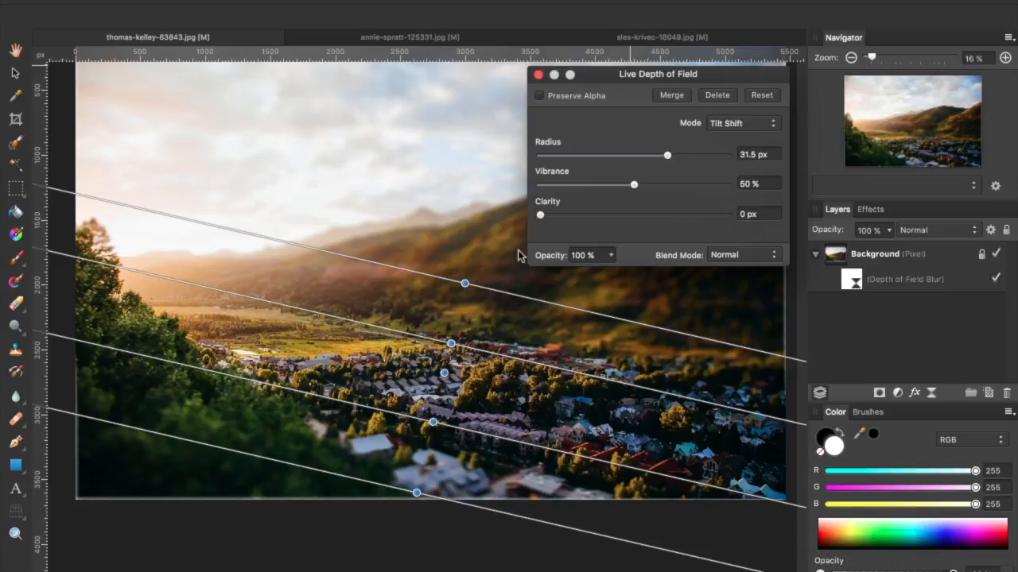
Step: Add 5 px of clarity to the blurred areas
left_click_drag(539, 215, 585, 216)
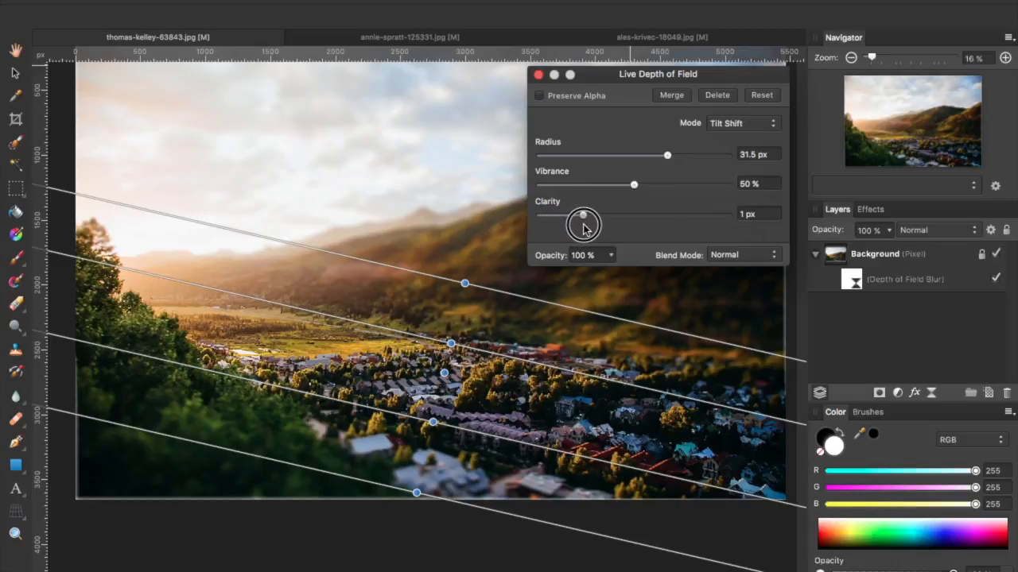
left_click_drag(585, 215, 584, 214)
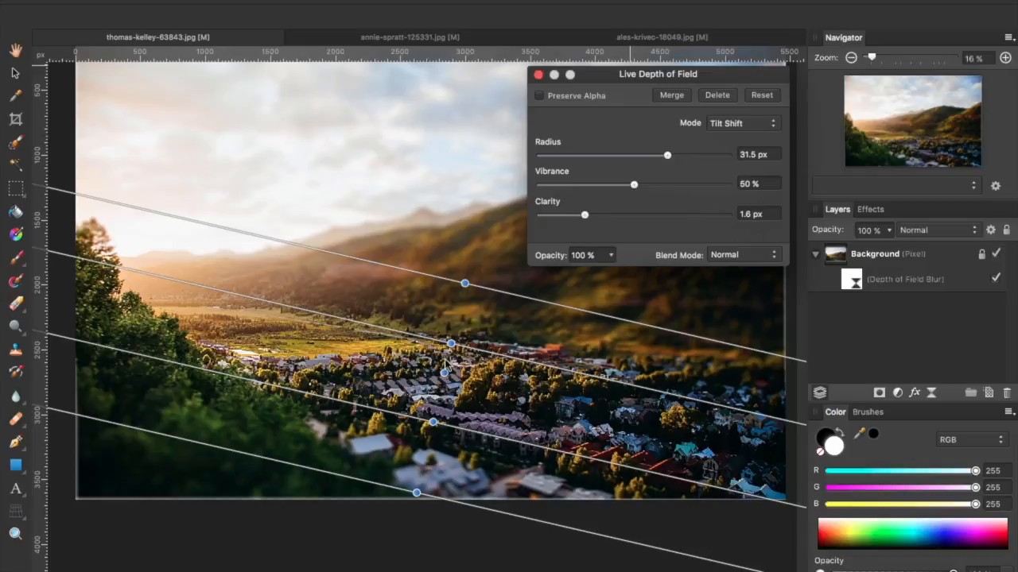
left_click_drag(584, 215, 597, 215)
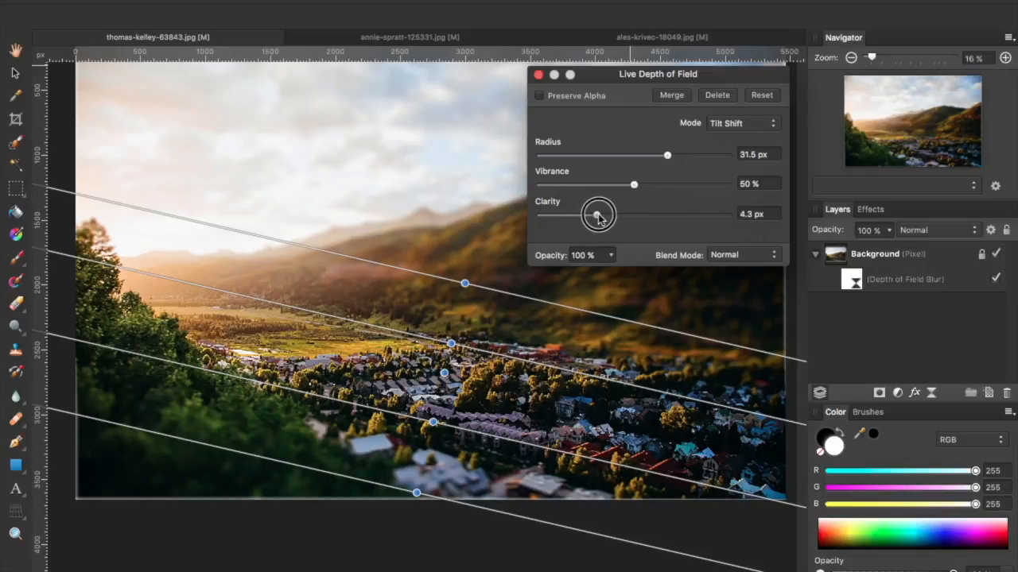
left_click_drag(597, 215, 600, 214)
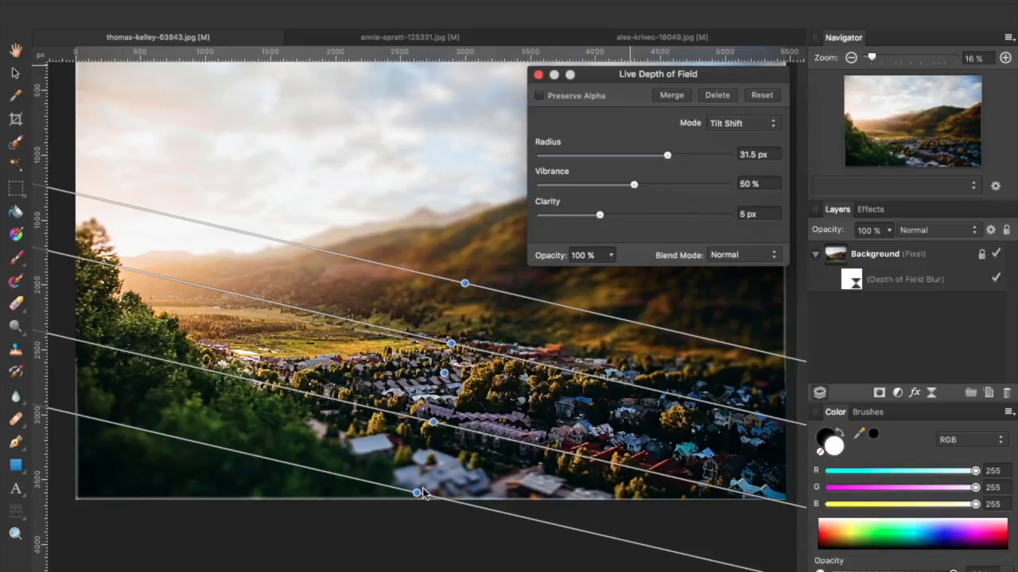
Step: Move the lower outer tilt-shift line farther down to soften the falloff beneath the village
left_click_drag(415, 493, 398, 533)
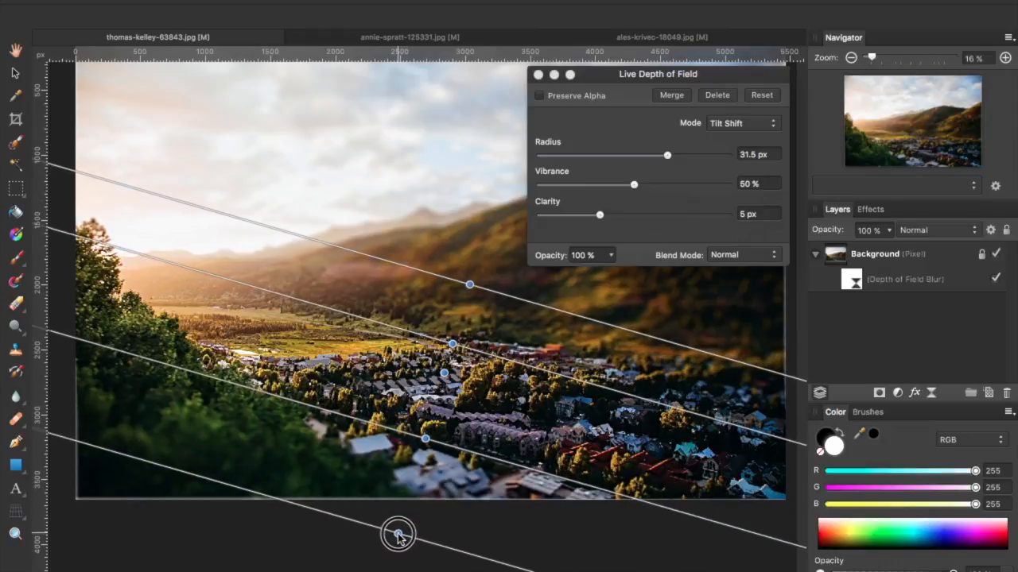
left_click_drag(397, 533, 397, 540)
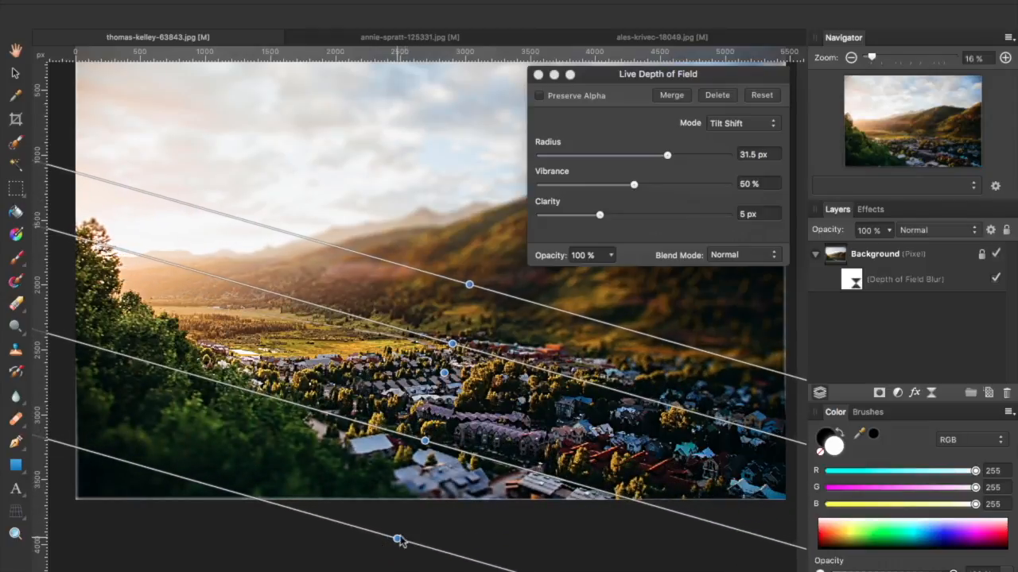
mouse_move(453, 342)
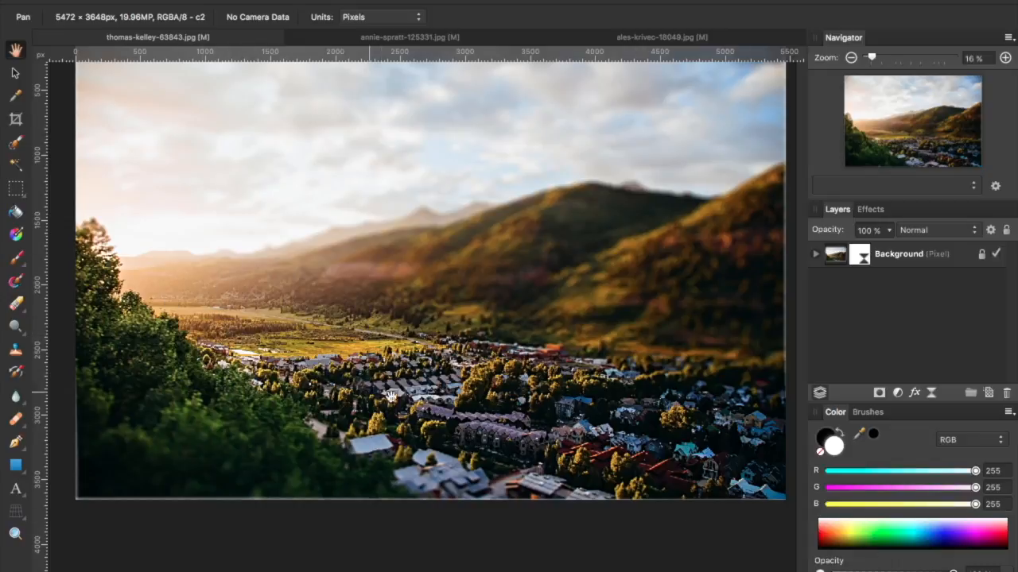
mouse_move(639, 411)
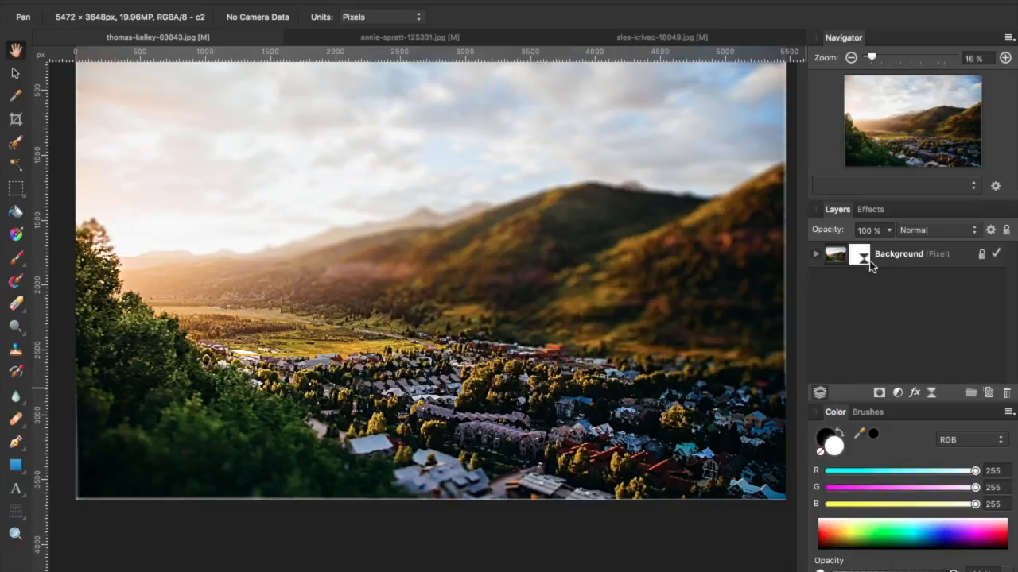
Step: Reopen the Depth of Field filter settings via its thumbnail in the Layers panel
left_click(860, 254)
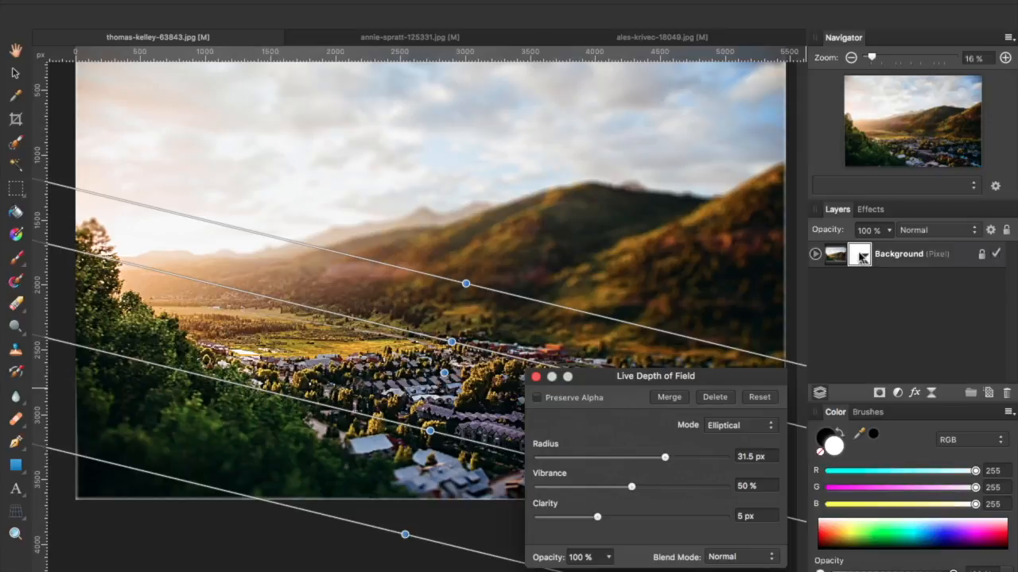
Step: Expand the Background layer to reveal the Depth of Field Blur child, then collapse it
left_click(815, 254)
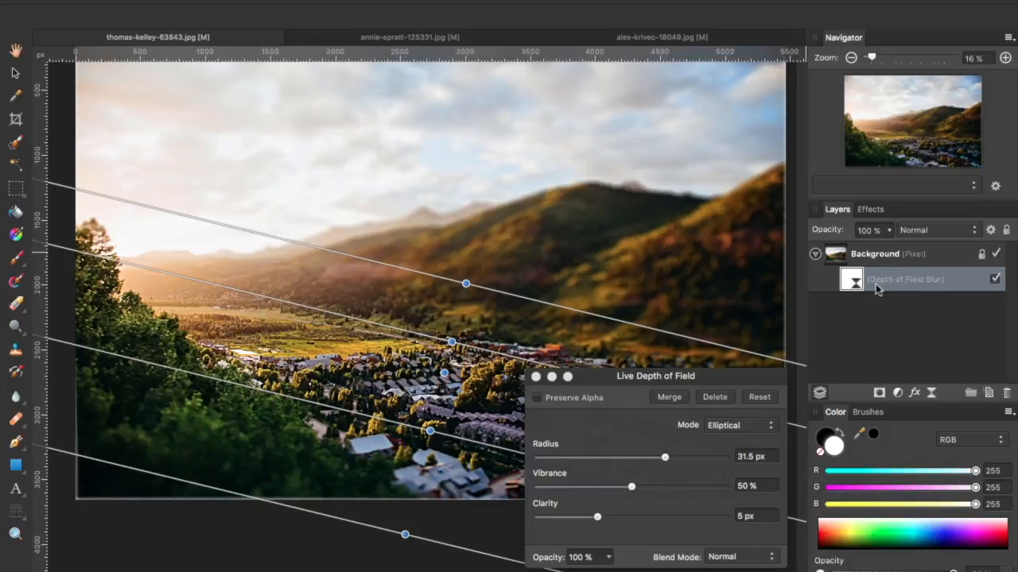
left_click(668, 397)
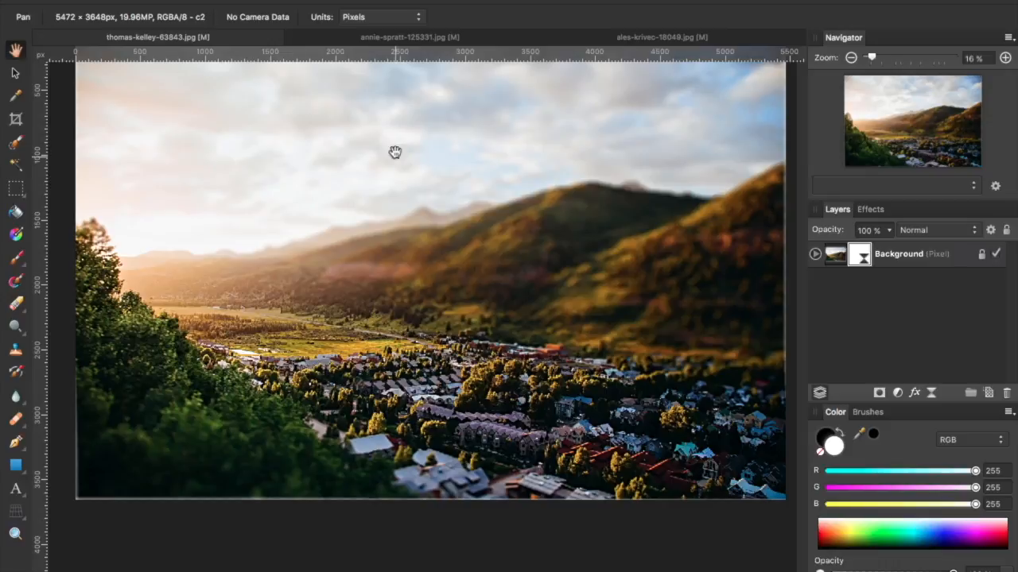
Step: Switch to the annie-spratt river village document and add a Depth Of Field live filter layer
left_click(409, 36)
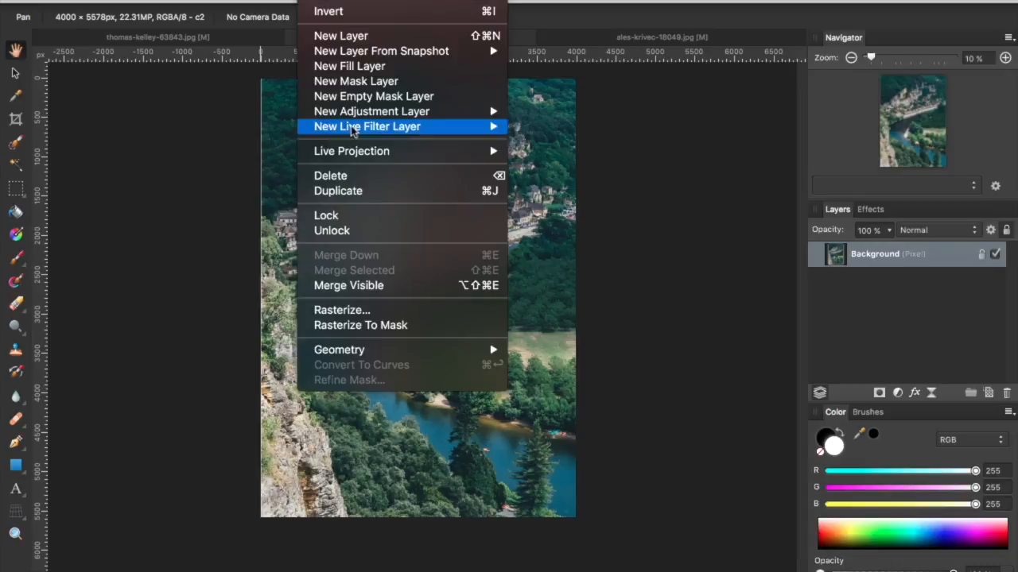
mouse_move(461, 140)
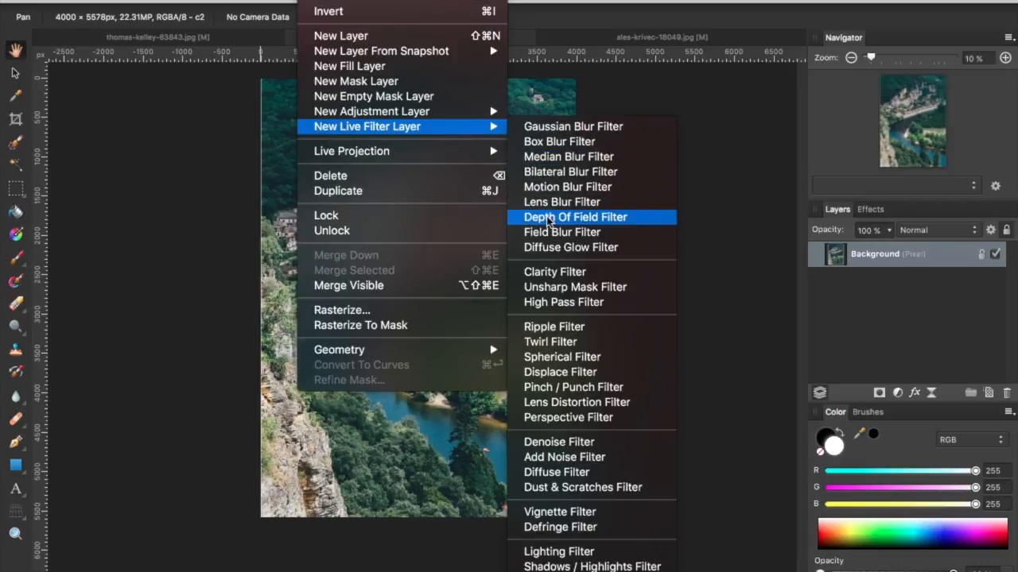
left_click(574, 217)
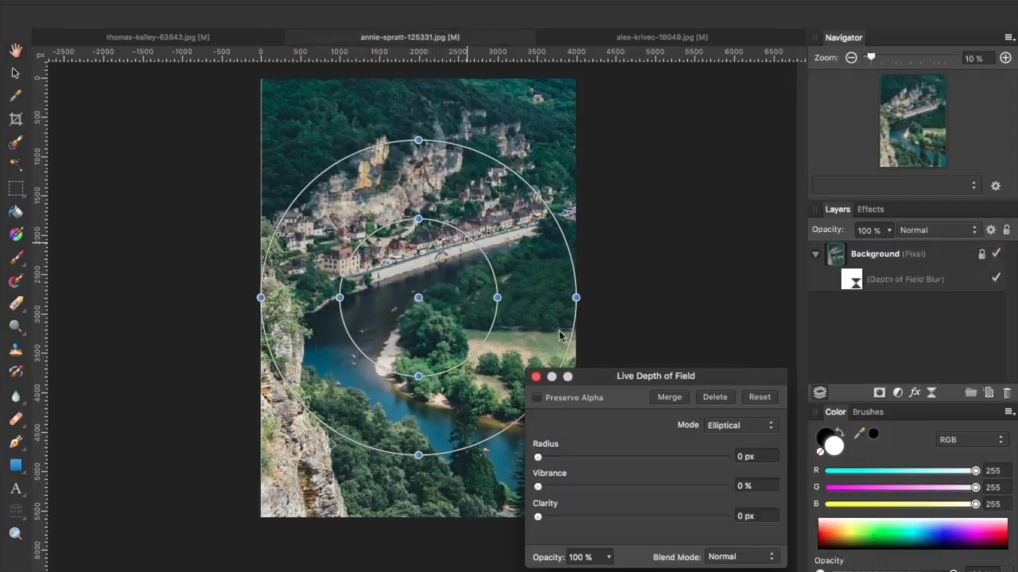
Step: Set the river photo's blur to Tilt Shift and angle the narrow focus band along the riverbank houses
left_click(740, 425)
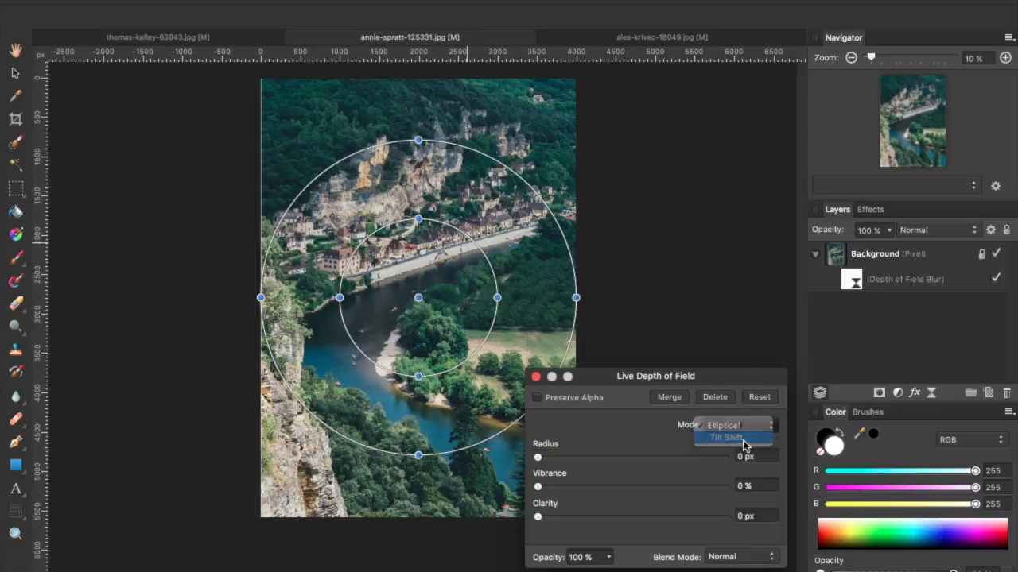
left_click(724, 438)
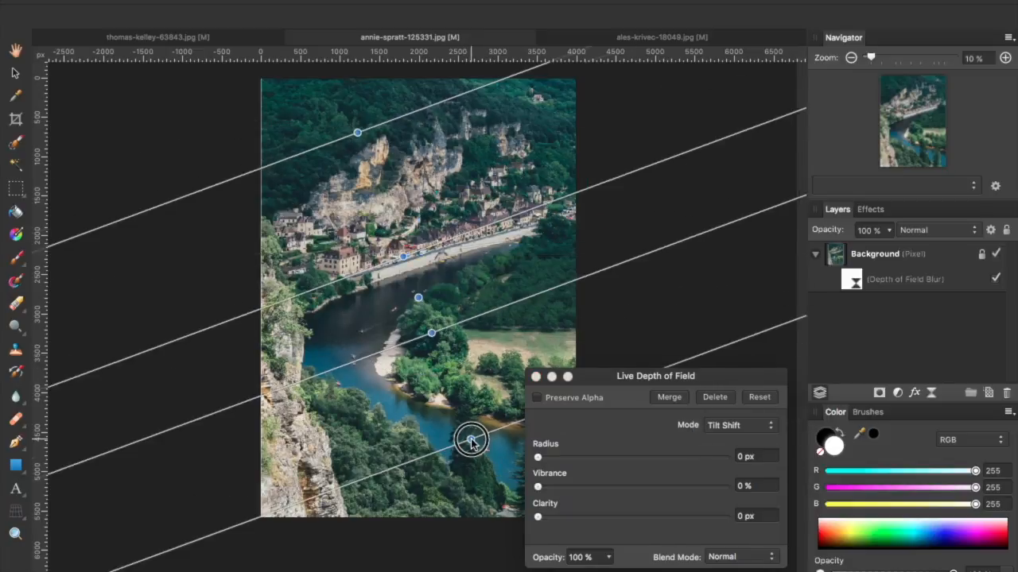
left_click_drag(472, 439, 422, 298)
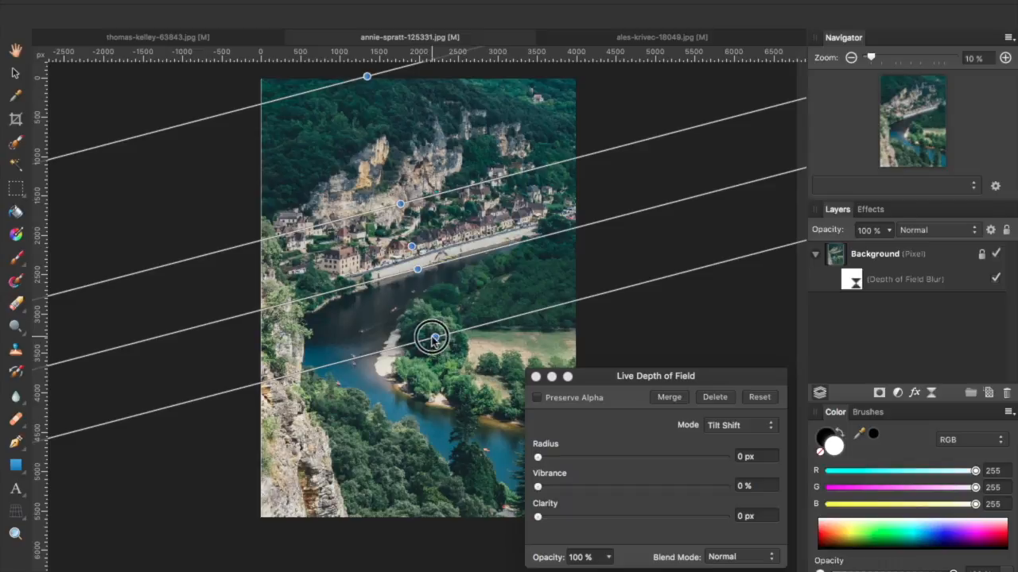
left_click_drag(432, 337, 420, 279)
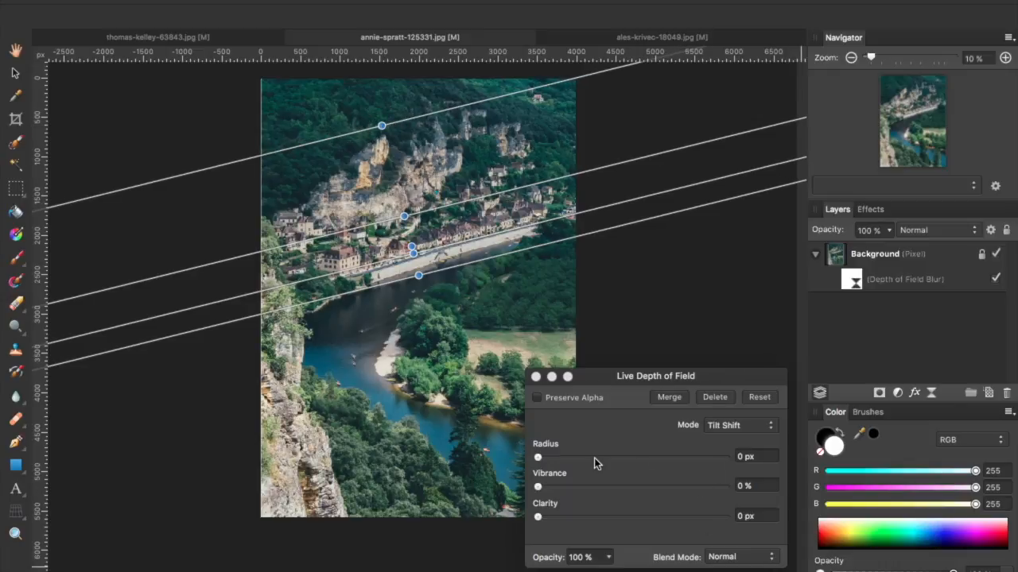
Step: Set the miniature blur to 34.1 px radius, 41% vibrance and 1 px clarity
left_click_drag(537, 457, 610, 456)
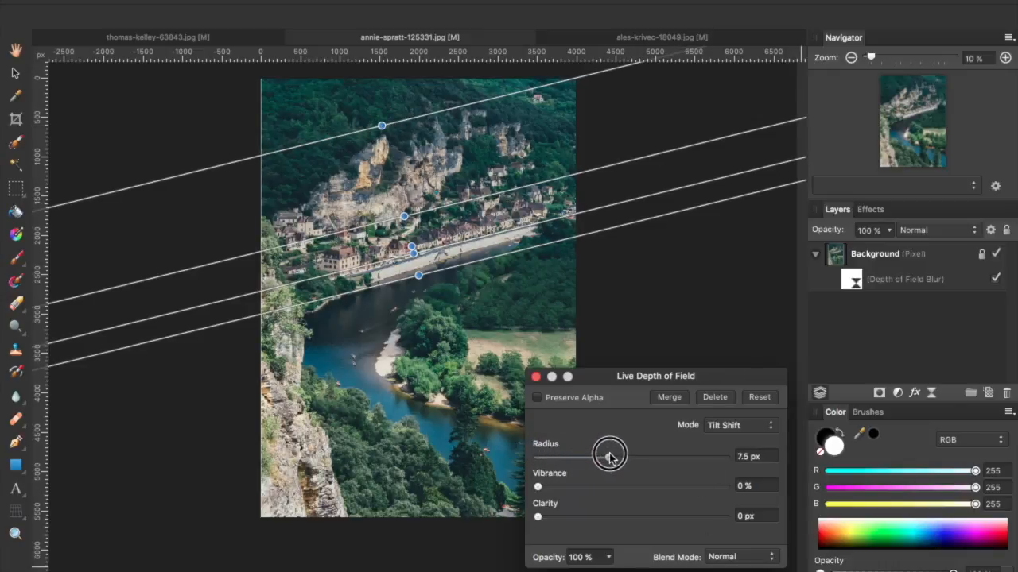
left_click_drag(610, 455, 619, 457)
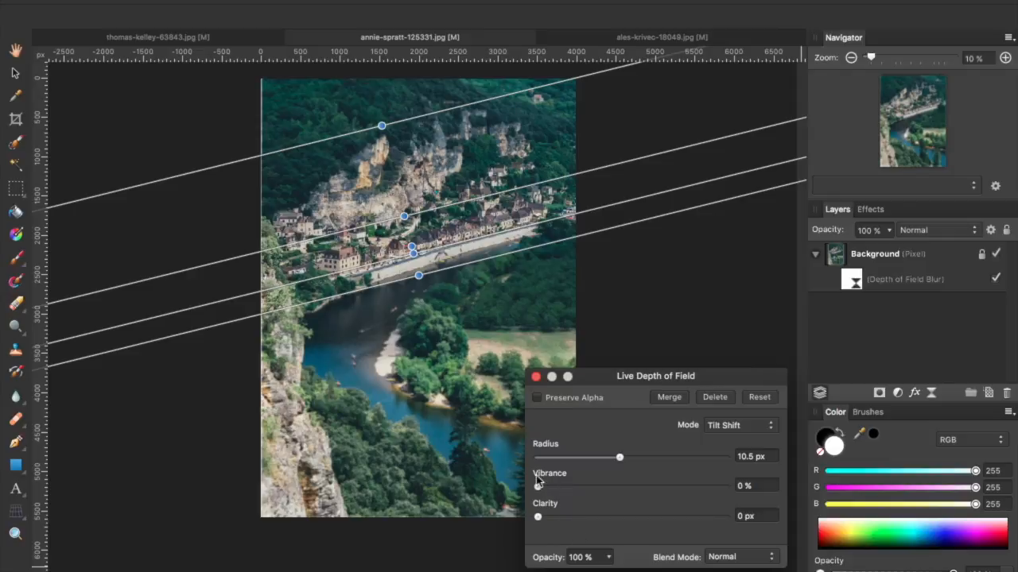
left_click_drag(537, 485, 587, 485)
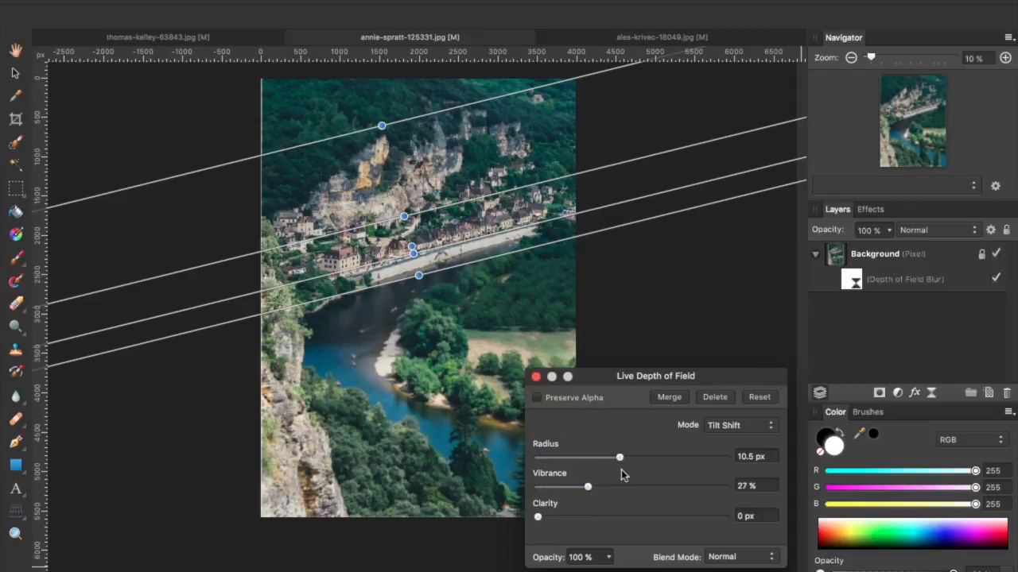
left_click_drag(619, 457, 670, 457)
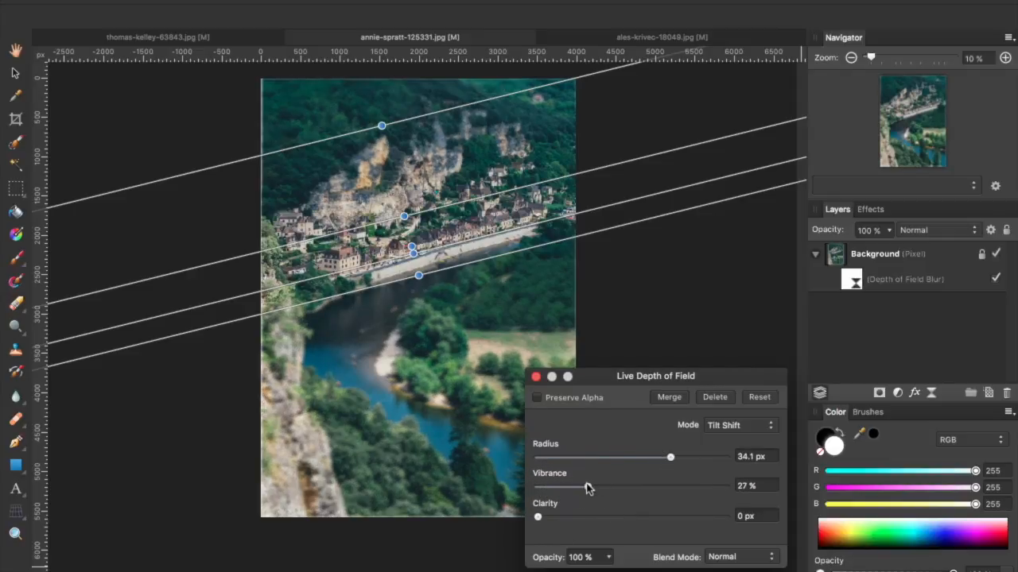
left_click_drag(585, 486, 607, 486)
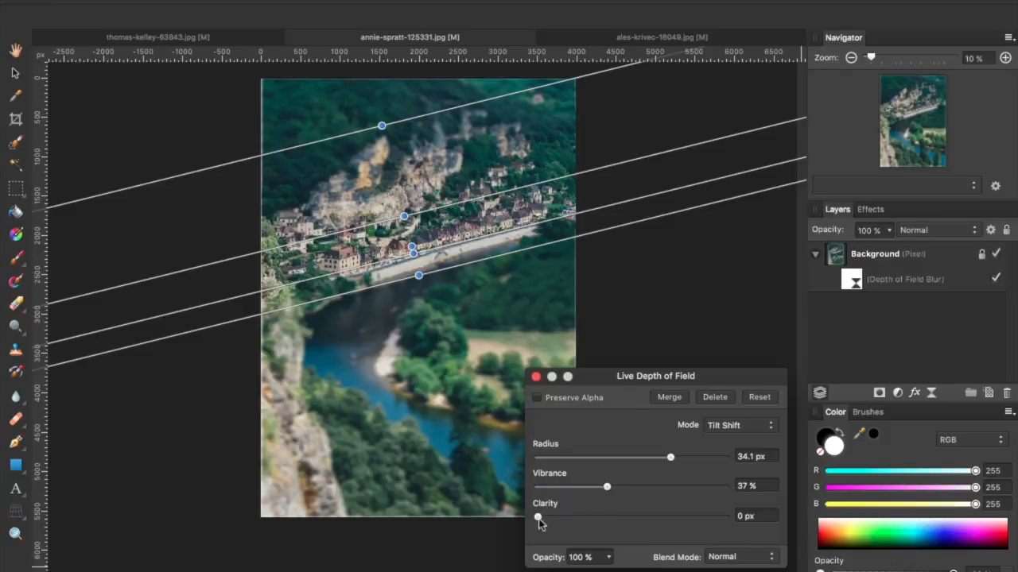
left_click_drag(537, 517, 572, 518)
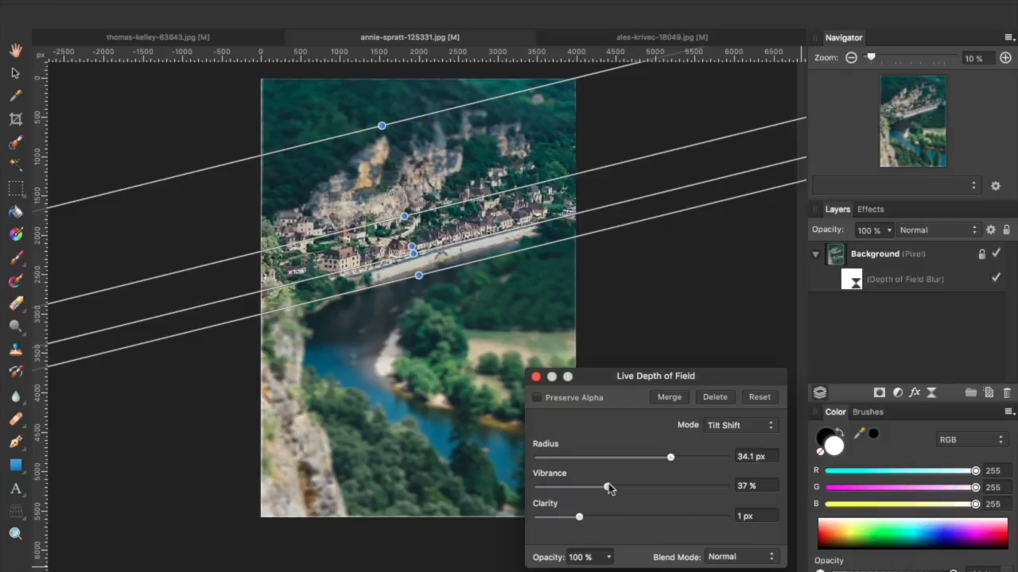
left_click_drag(608, 487, 615, 486)
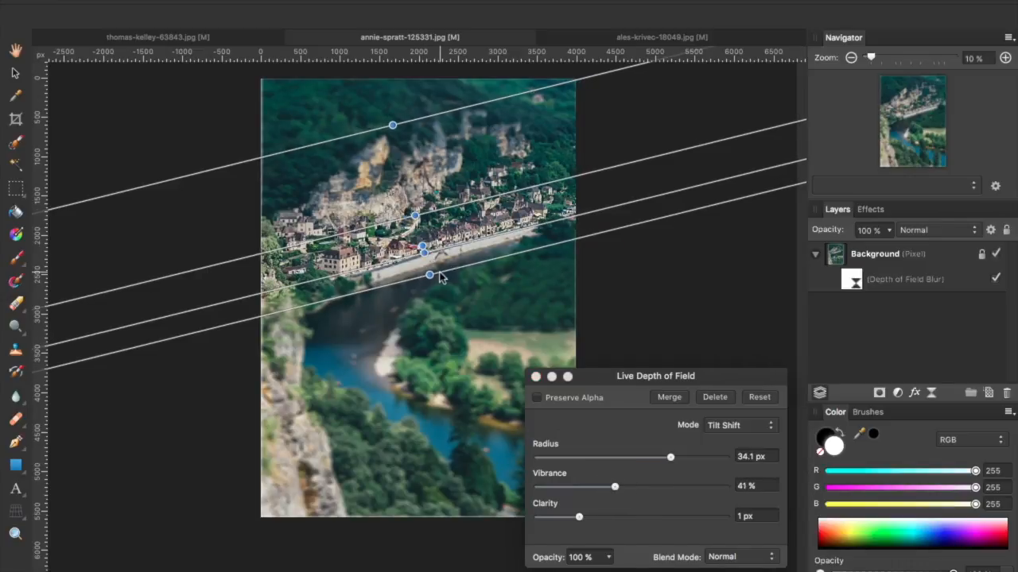
Step: Angle the sharp tilt-shift band along the village street and close the settings
left_click_drag(430, 276, 435, 278)
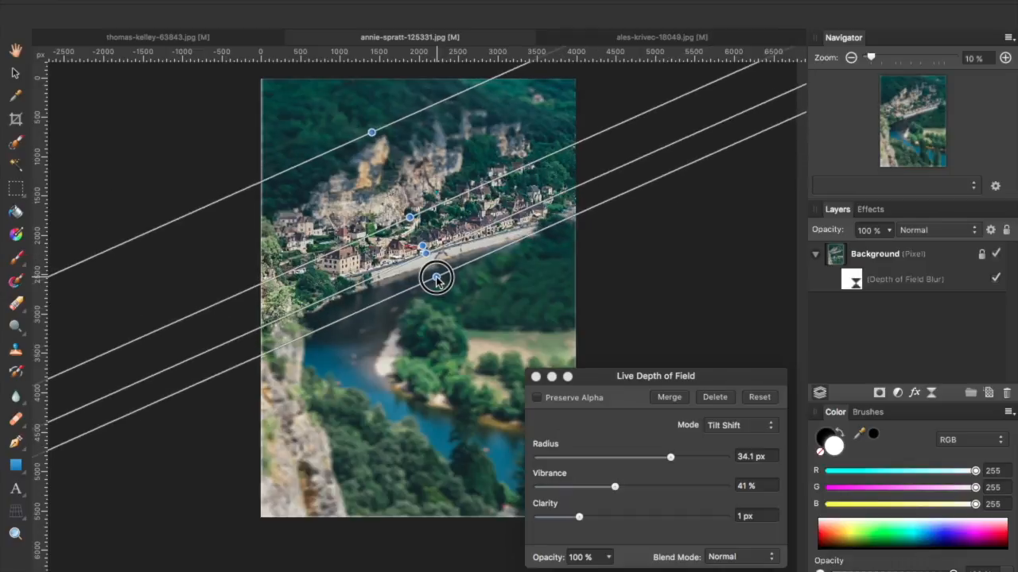
left_click_drag(435, 277, 432, 277)
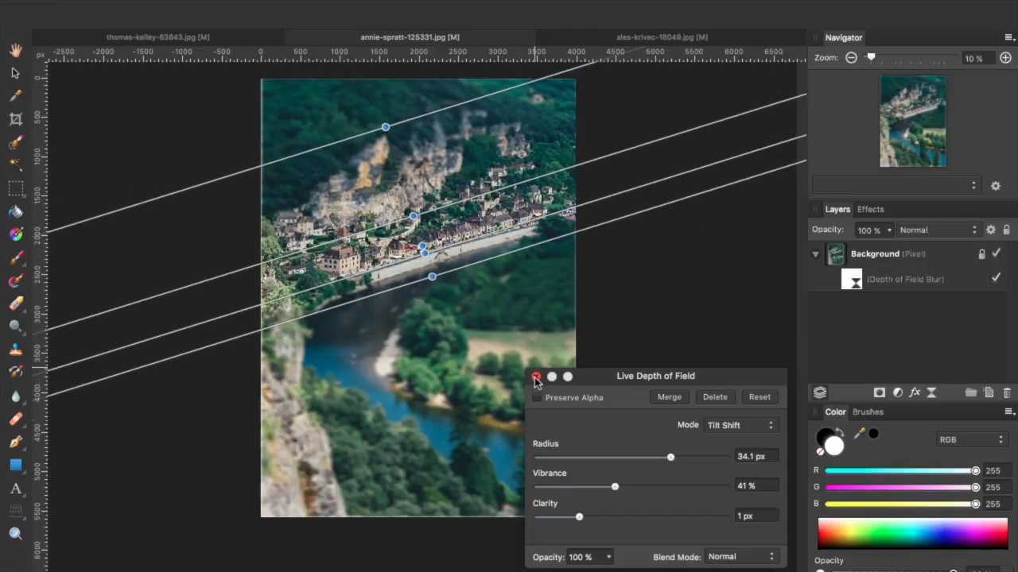
left_click(536, 376)
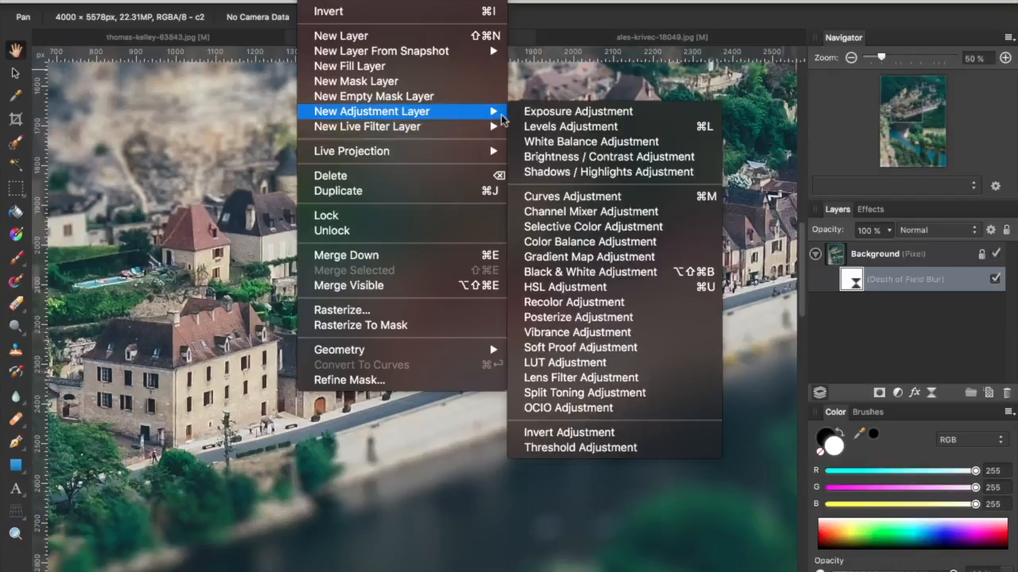
mouse_move(580, 347)
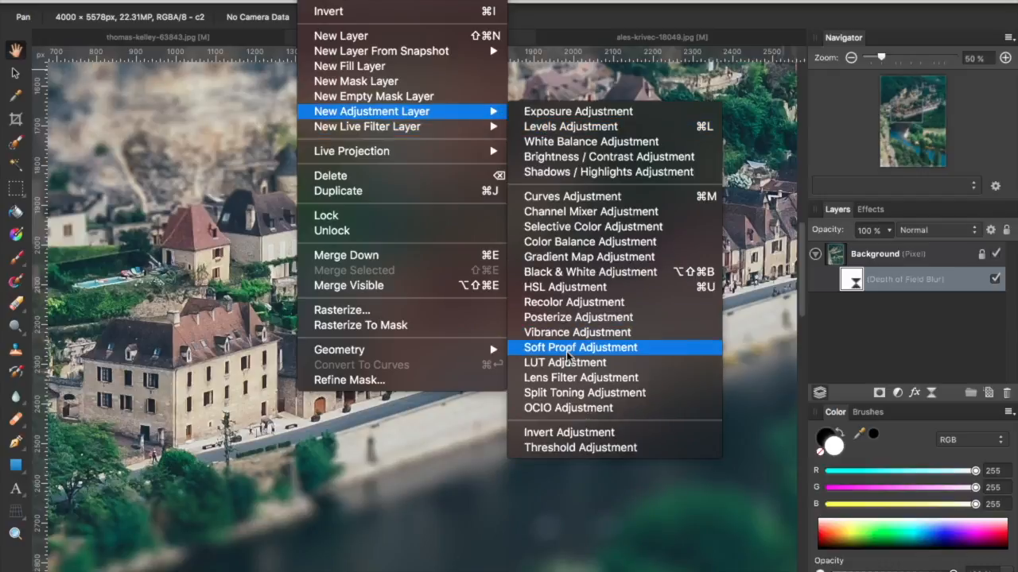
mouse_move(557, 317)
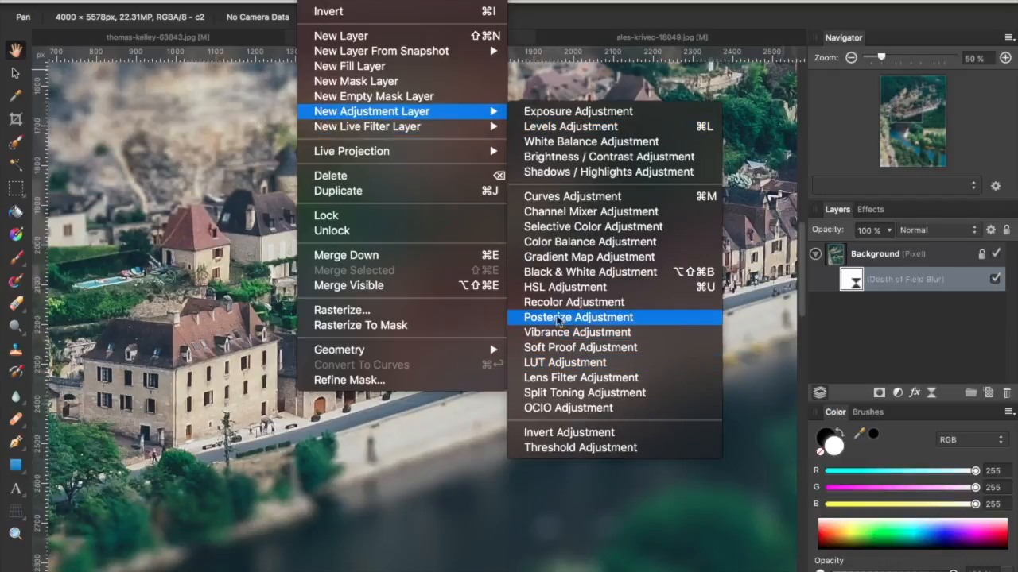
Step: Add an HSL Shift adjustment layer above the village photo's blurred background
left_click(565, 287)
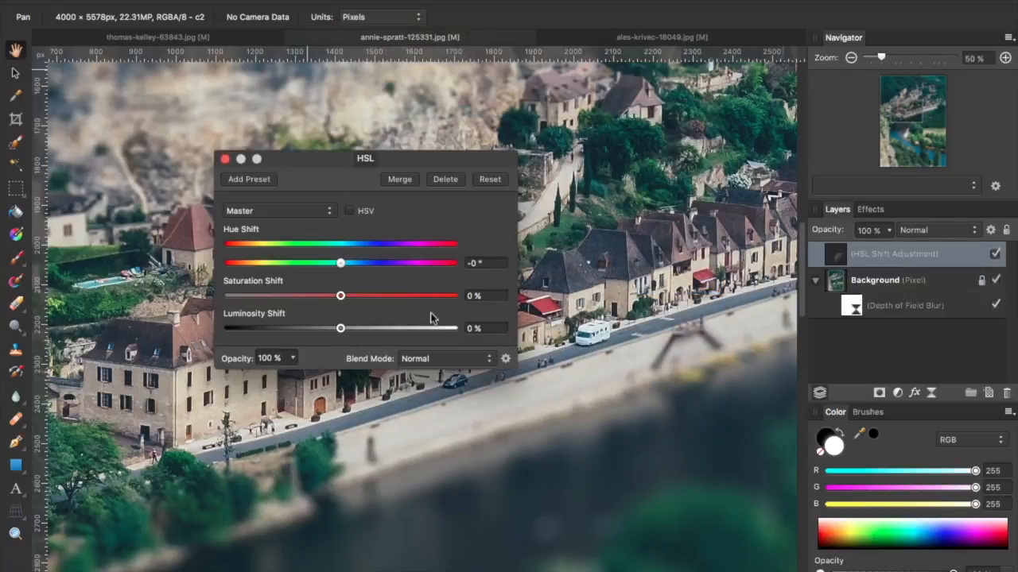
Step: Shift saturation to +44% and hue to −12.1°, then close the HSL settings
left_click_drag(365, 158, 634, 89)
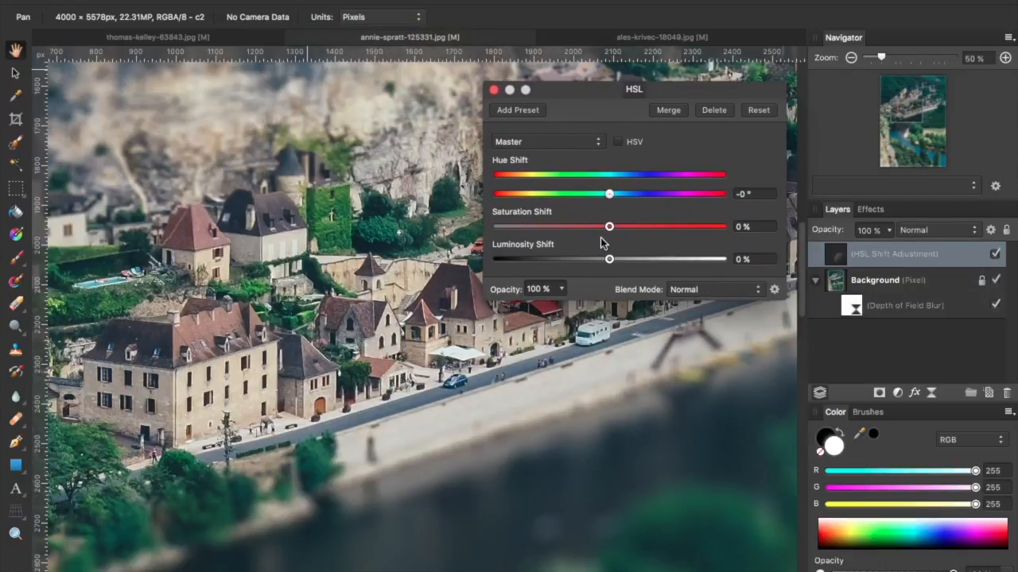
left_click_drag(609, 225, 636, 226)
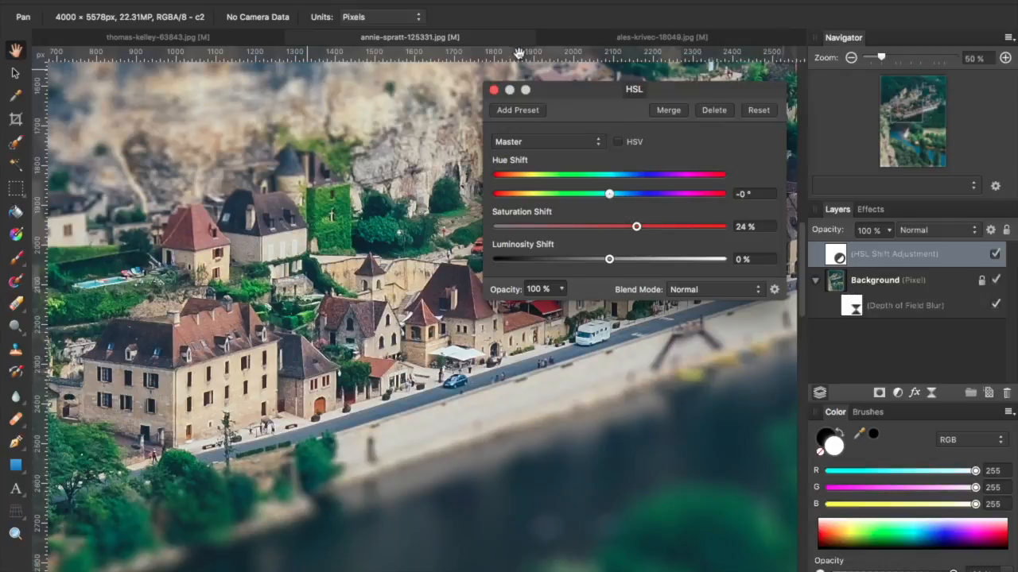
left_click_drag(634, 89, 204, 75)
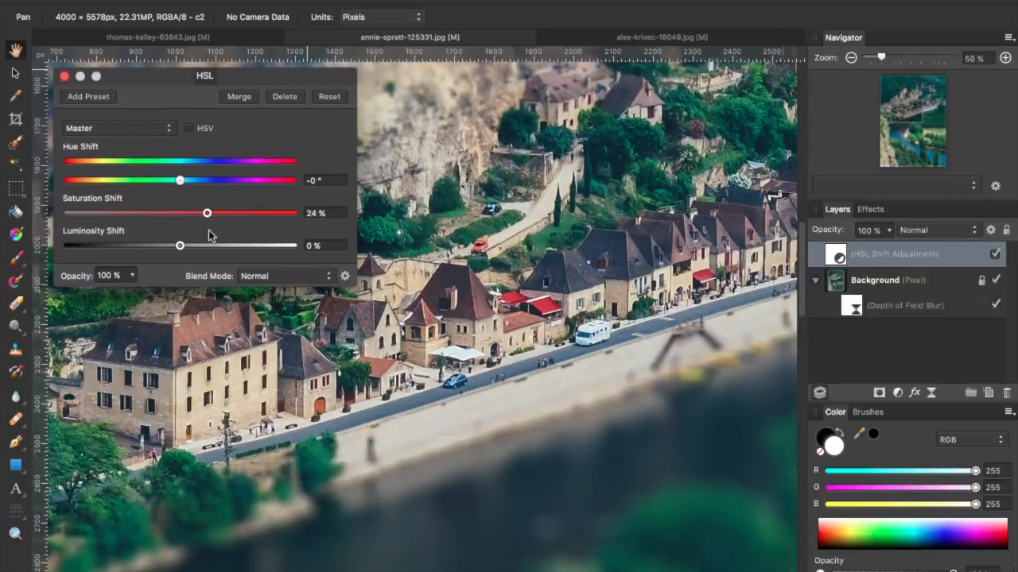
left_click_drag(207, 212, 231, 212)
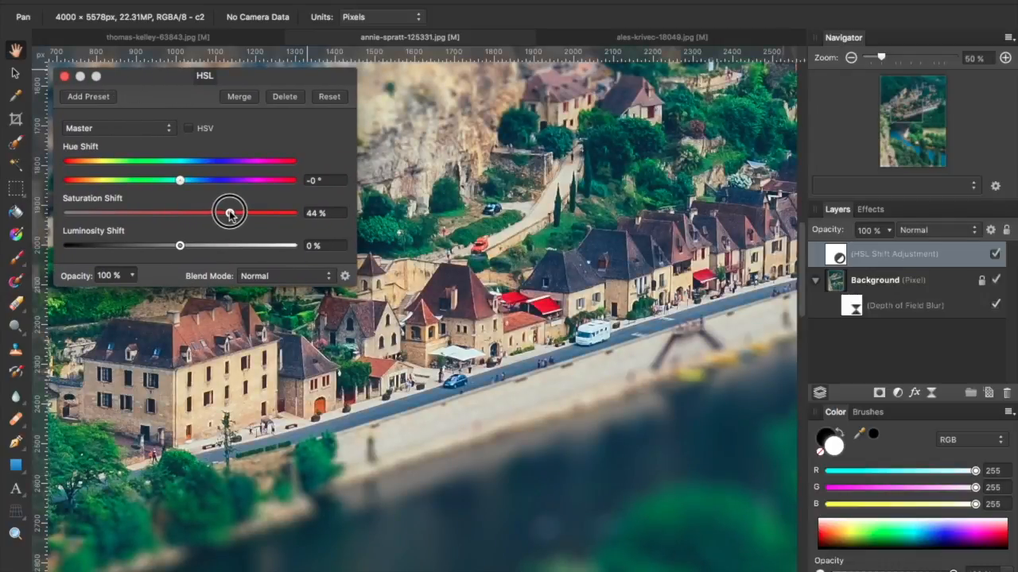
left_click_drag(230, 212, 179, 180)
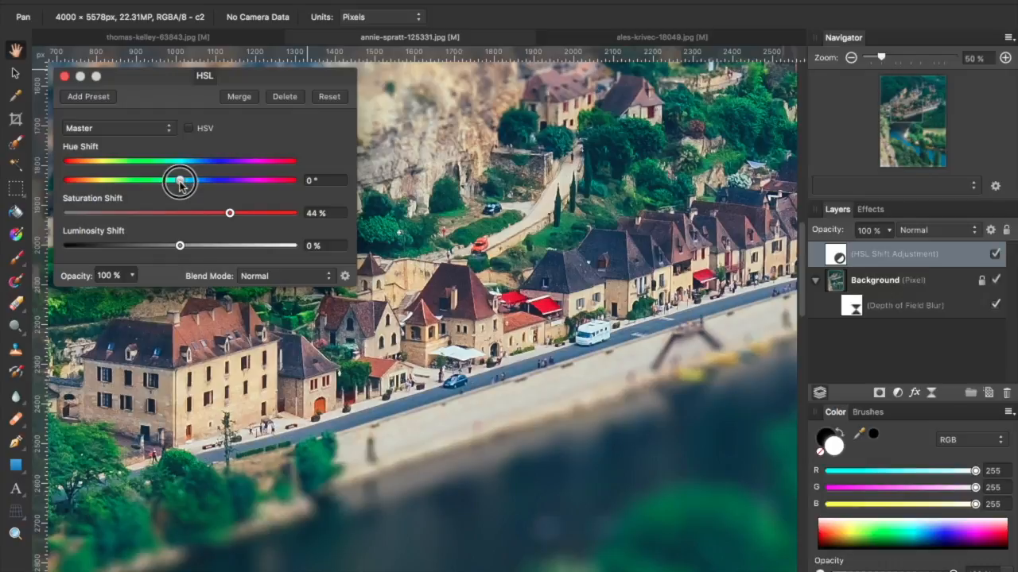
left_click_drag(181, 179, 175, 179)
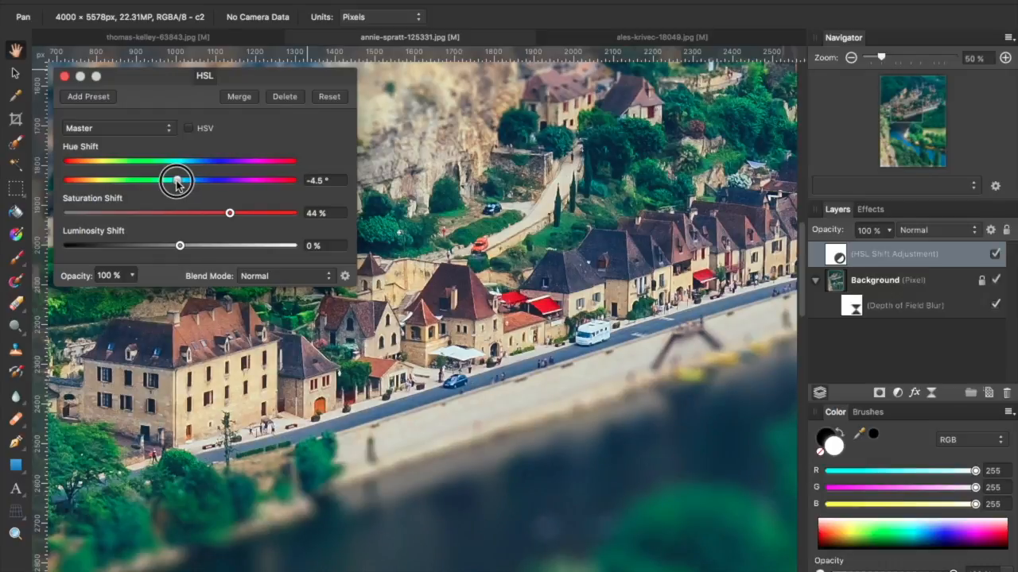
left_click_drag(176, 180, 171, 179)
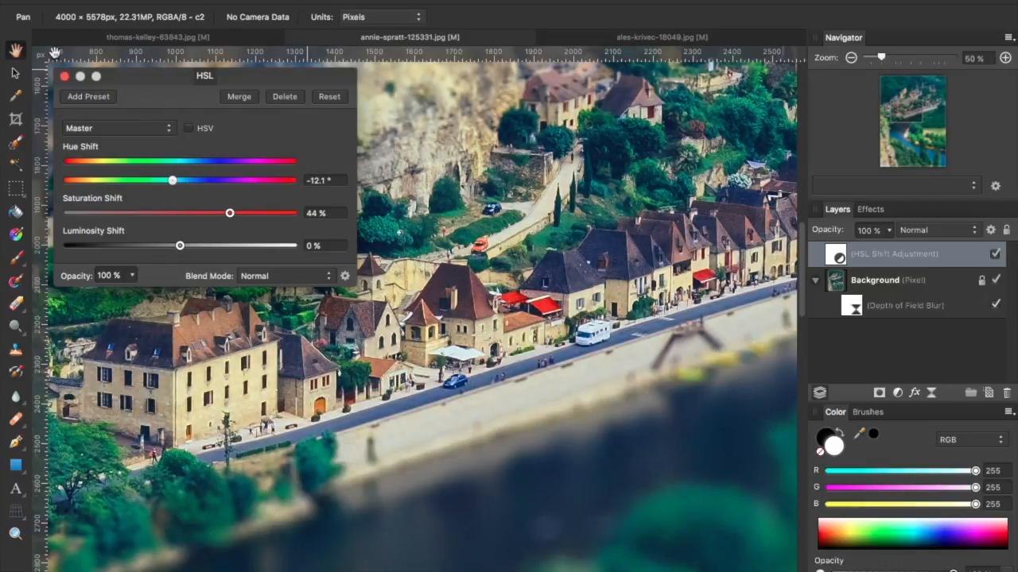
left_click(64, 76)
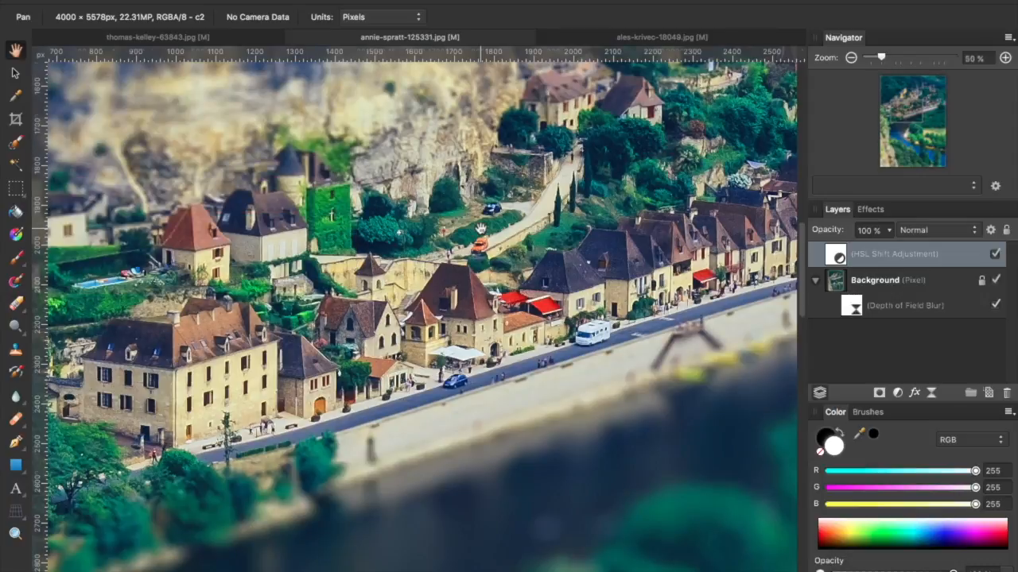
left_click(850, 58)
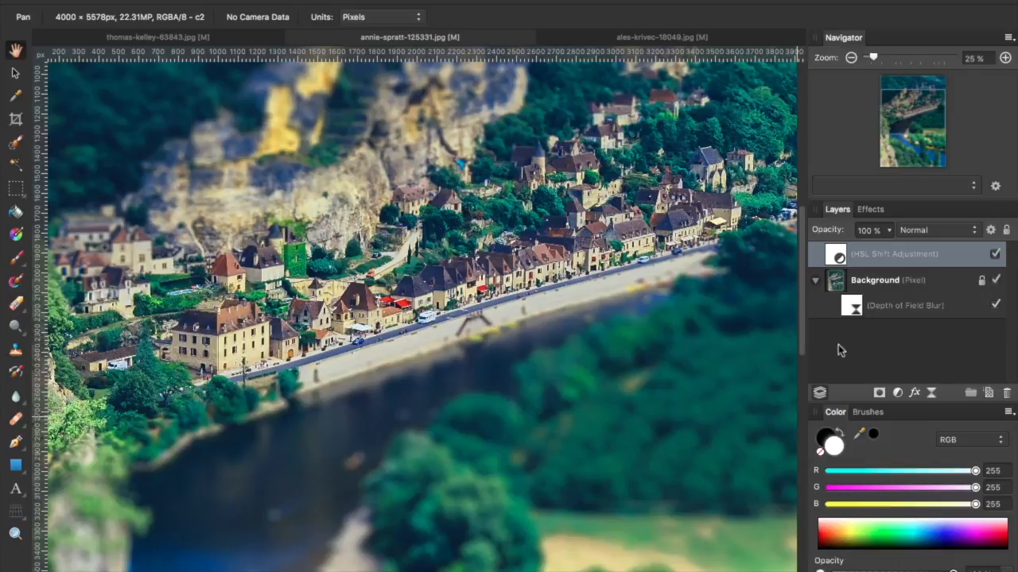
mouse_move(851, 313)
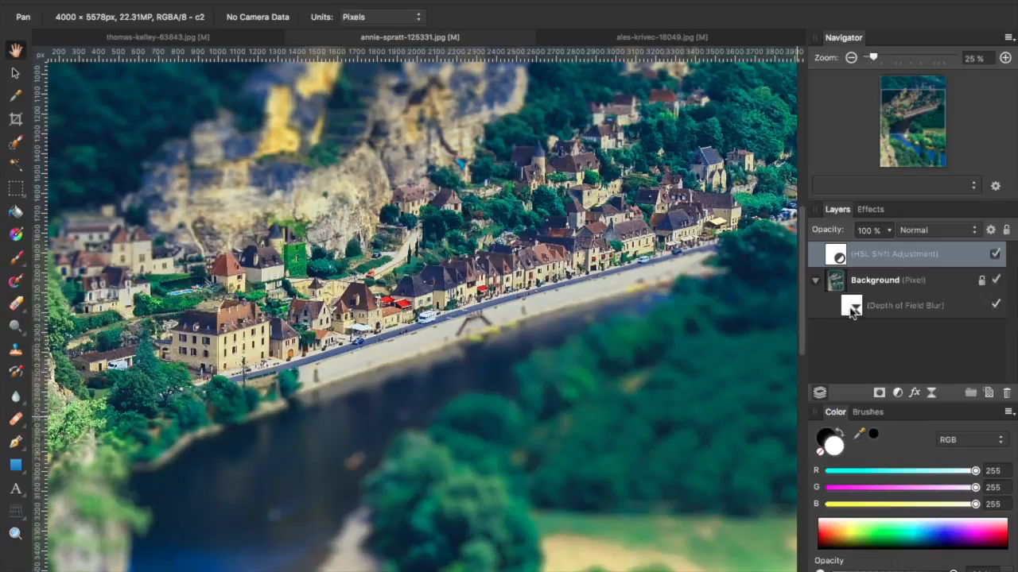
Step: Drag the depth of field band's lower edge down over the riverbank and close the settings
left_click(851, 305)
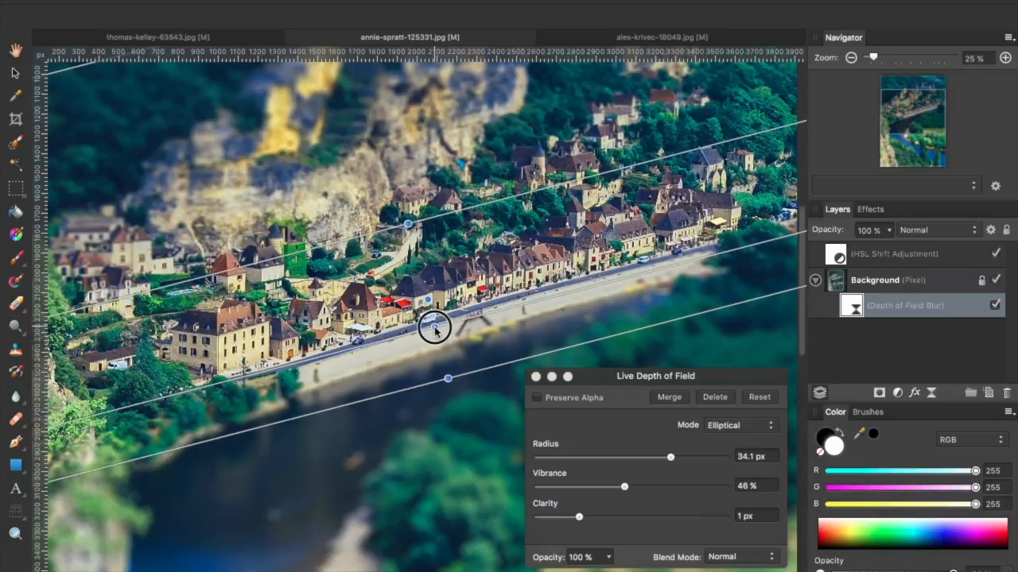
left_click_drag(434, 326, 441, 355)
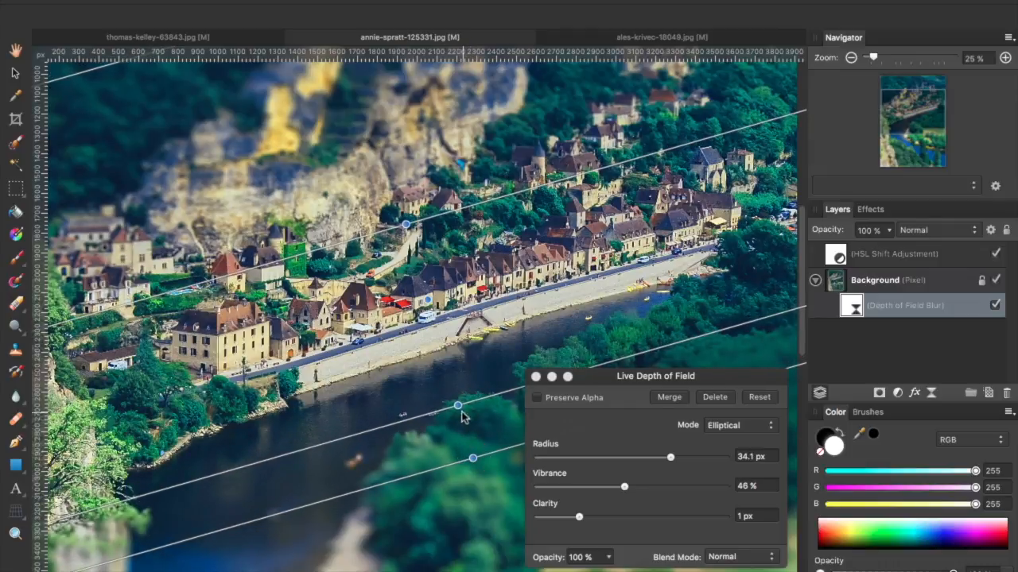
left_click_drag(457, 405, 453, 381)
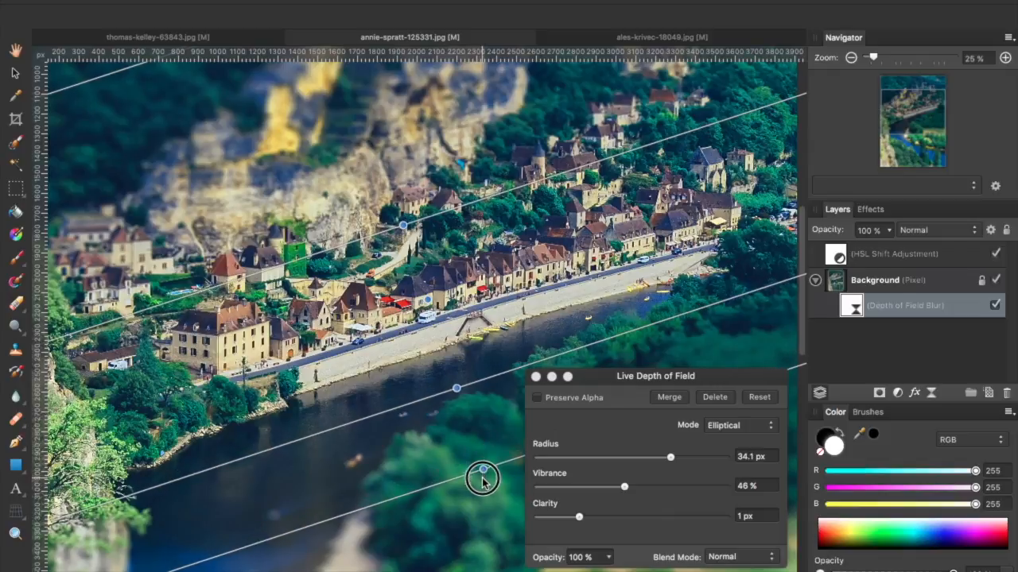
left_click_drag(482, 480, 449, 388)
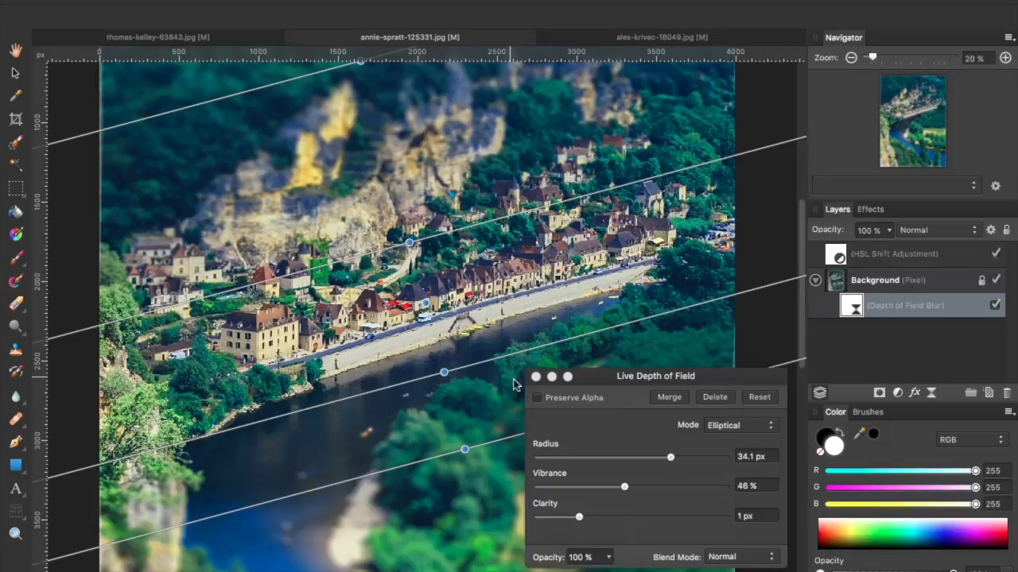
mouse_move(444, 375)
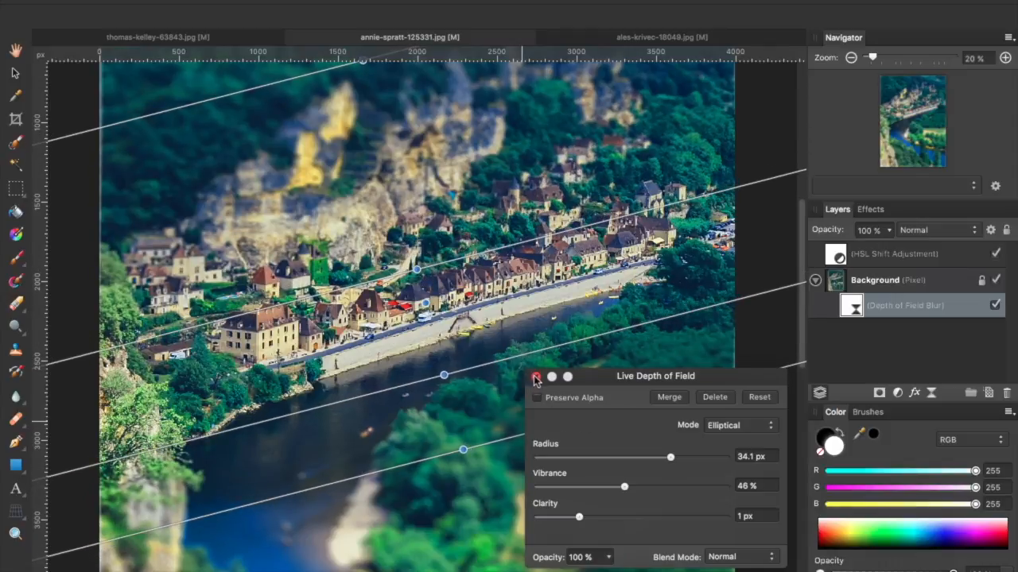
left_click(537, 376)
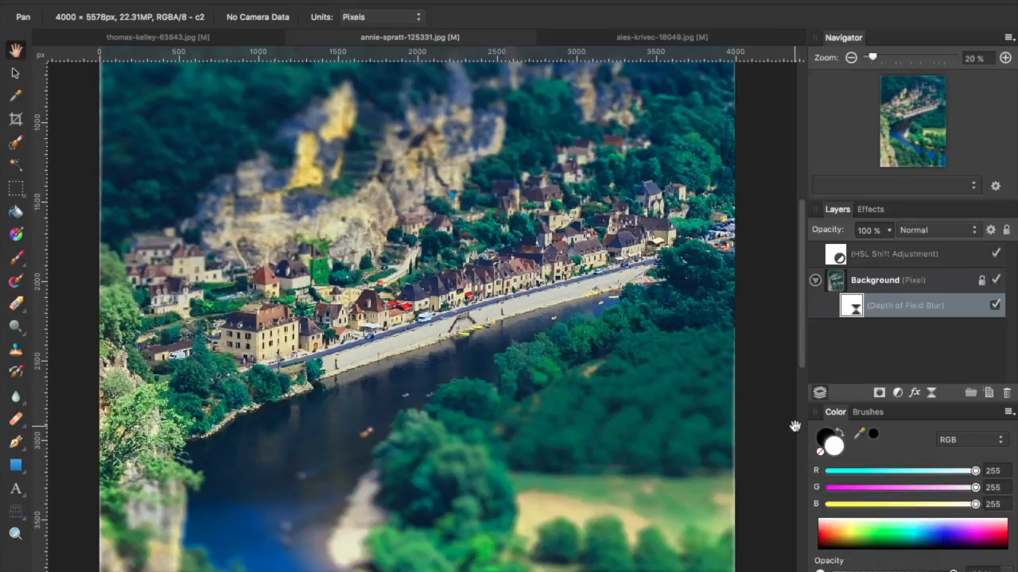
mouse_move(445, 200)
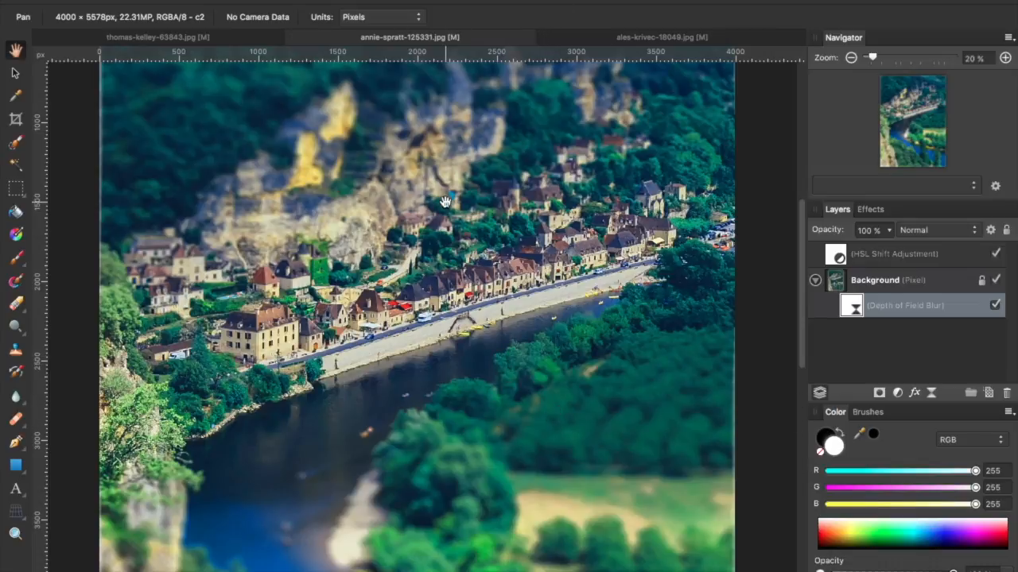